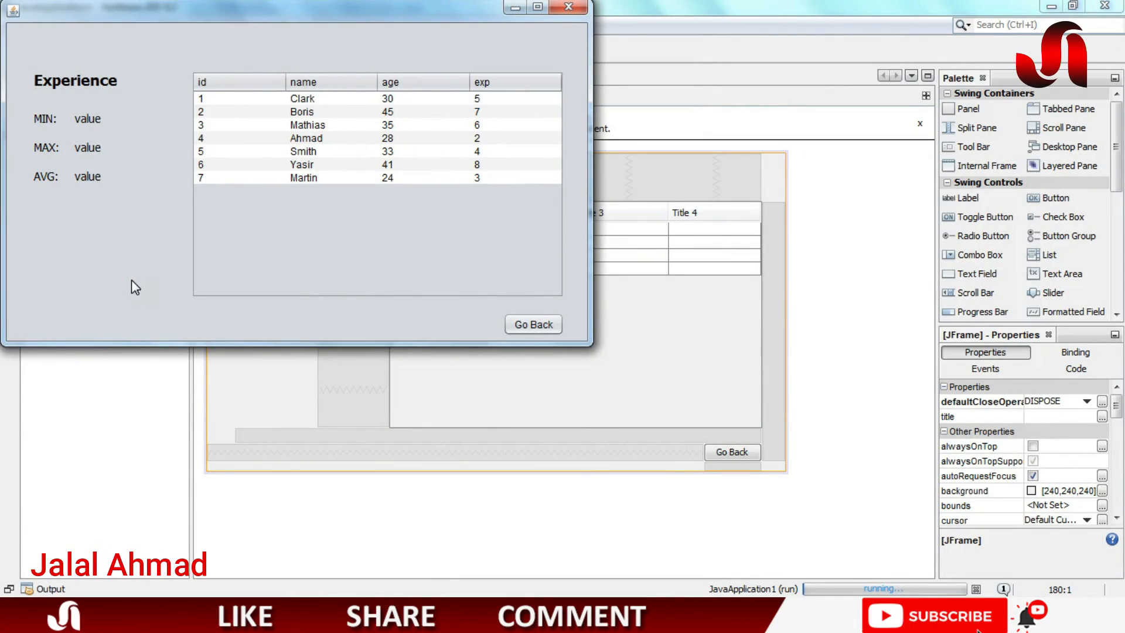
pyautogui.moveTo(94, 156)
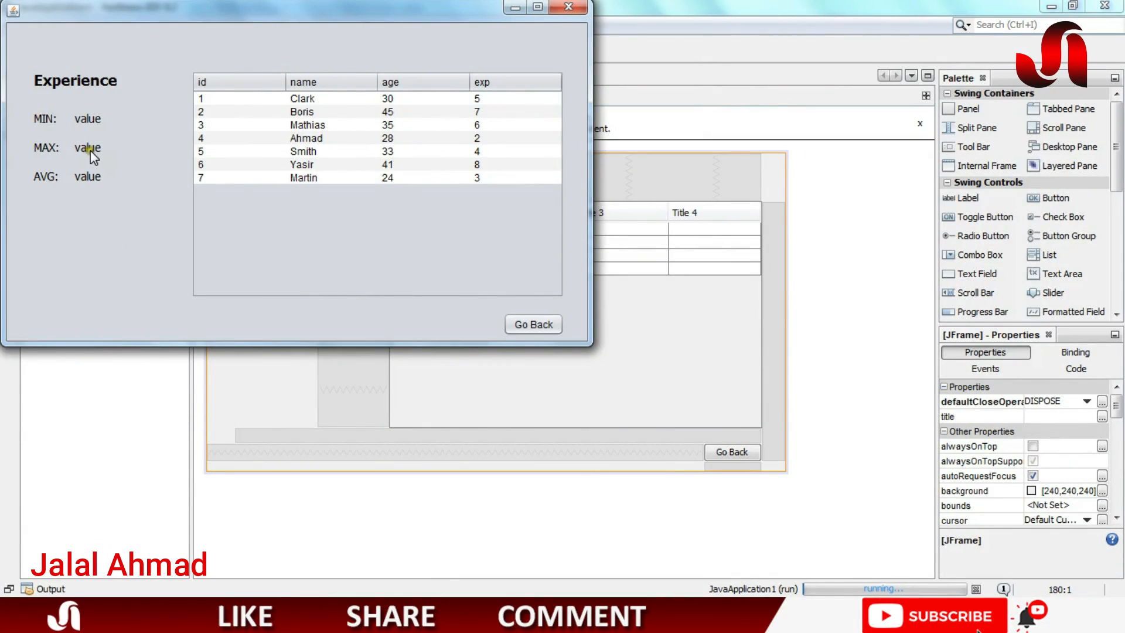
pyautogui.moveTo(408, 63)
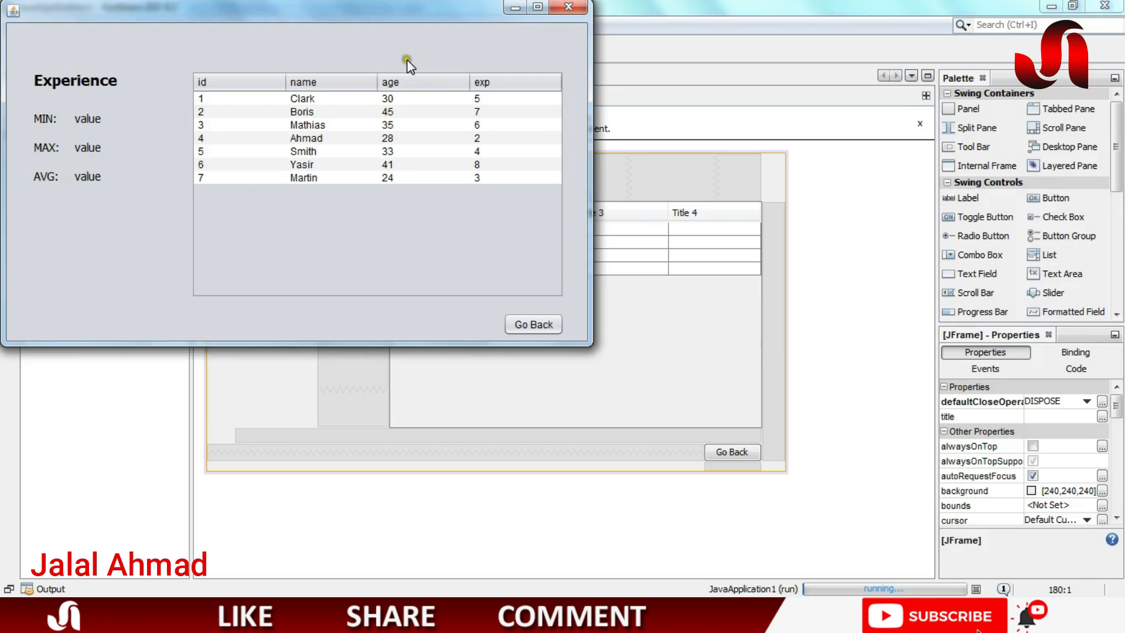
pyautogui.moveTo(470, 57)
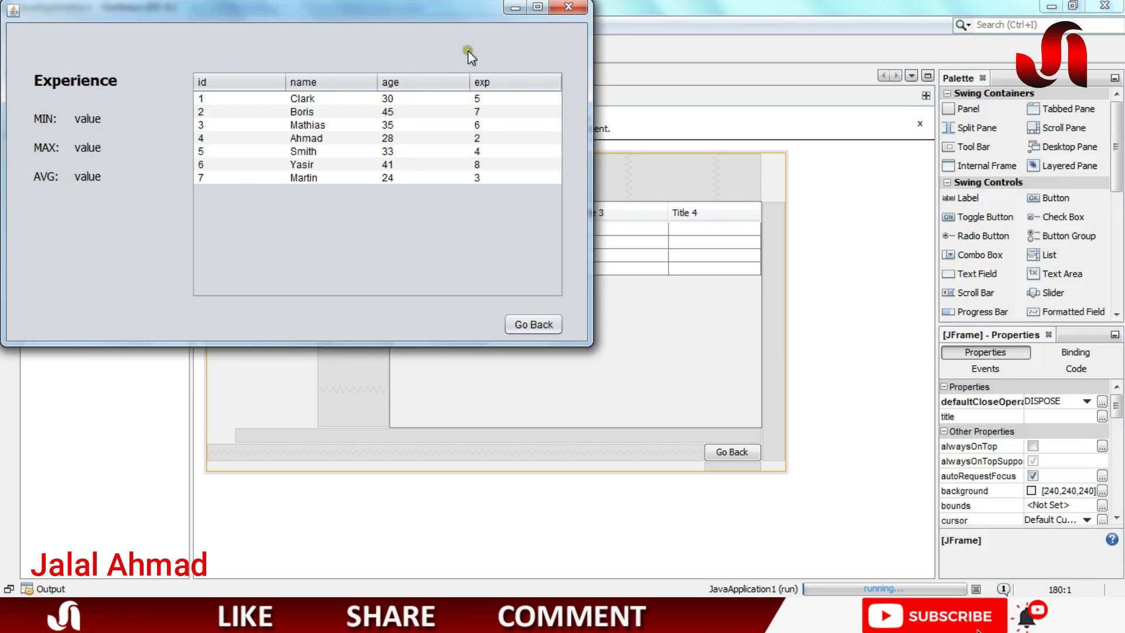
pyautogui.moveTo(387, 222)
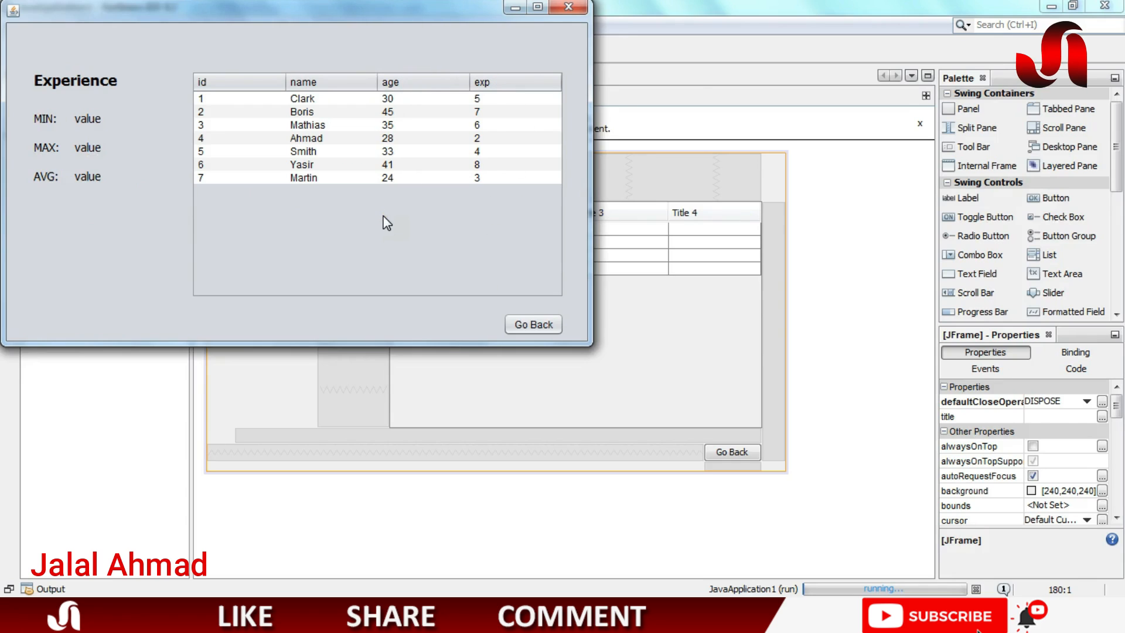
# Close the running Experience form to return to the design view
pyautogui.click(569, 8)
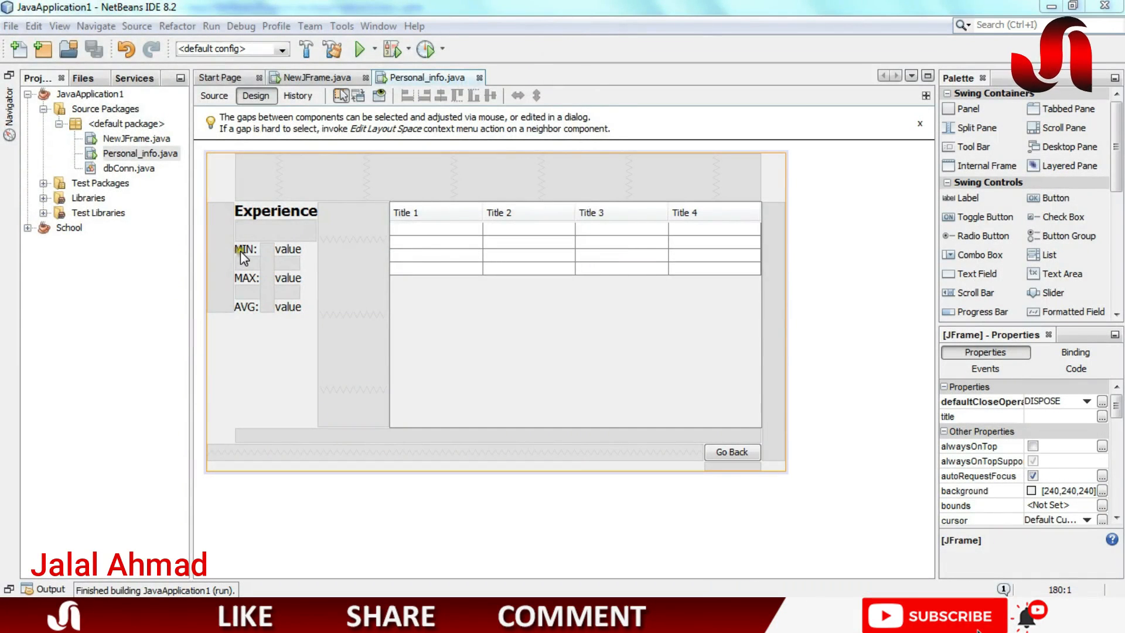
# Rename the MIN value label's variable to min_exp
pyautogui.click(288, 248)
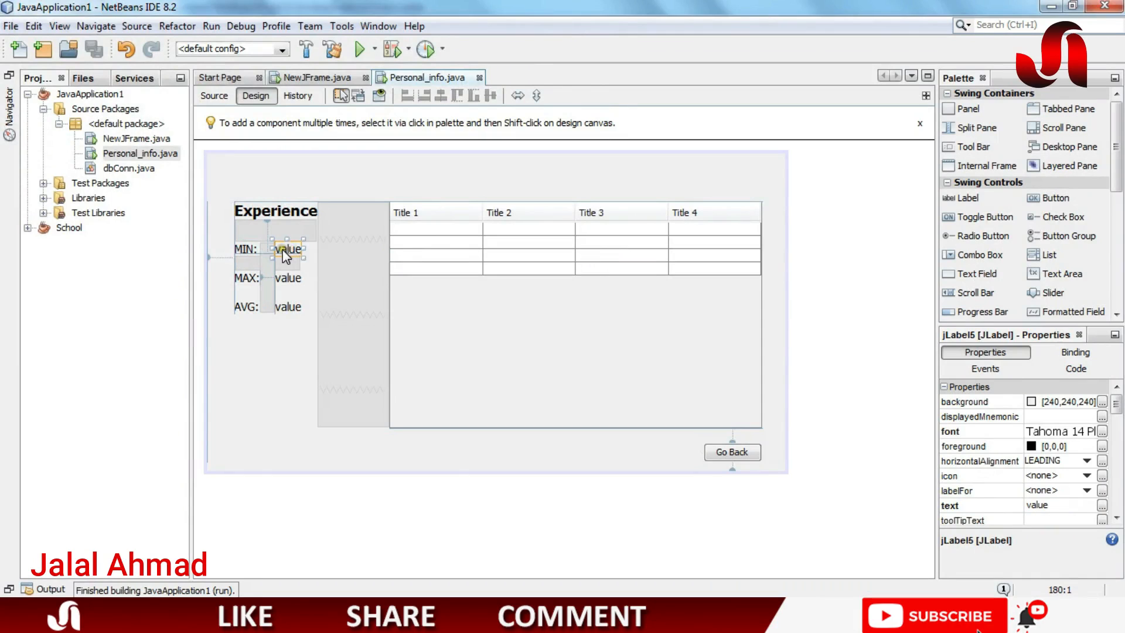
pyautogui.rightClick(287, 249)
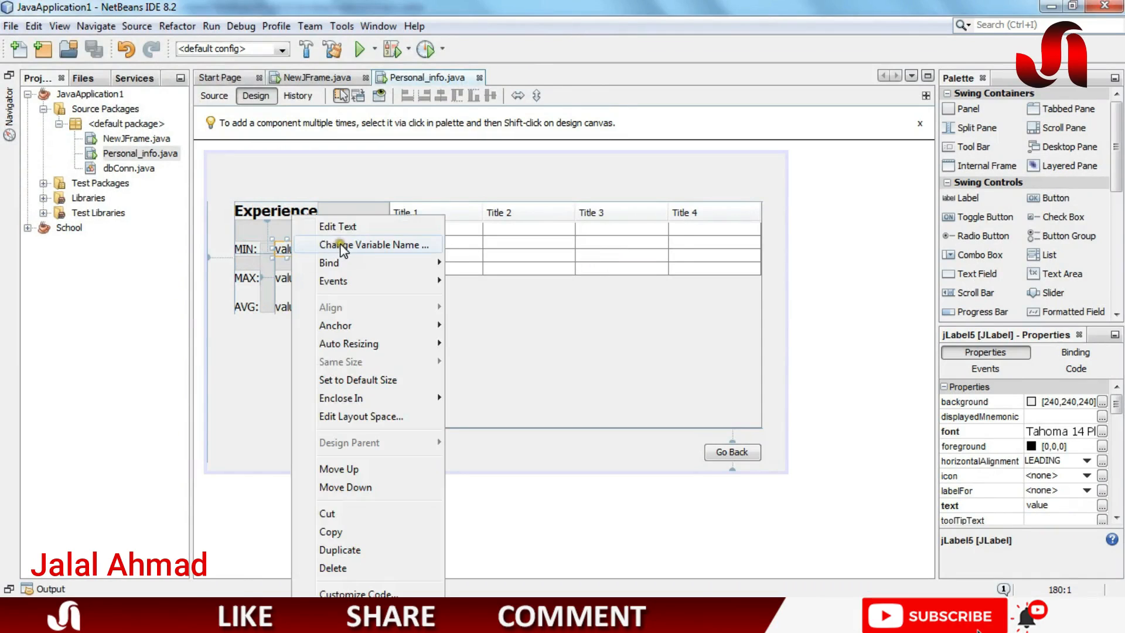
pyautogui.click(373, 245)
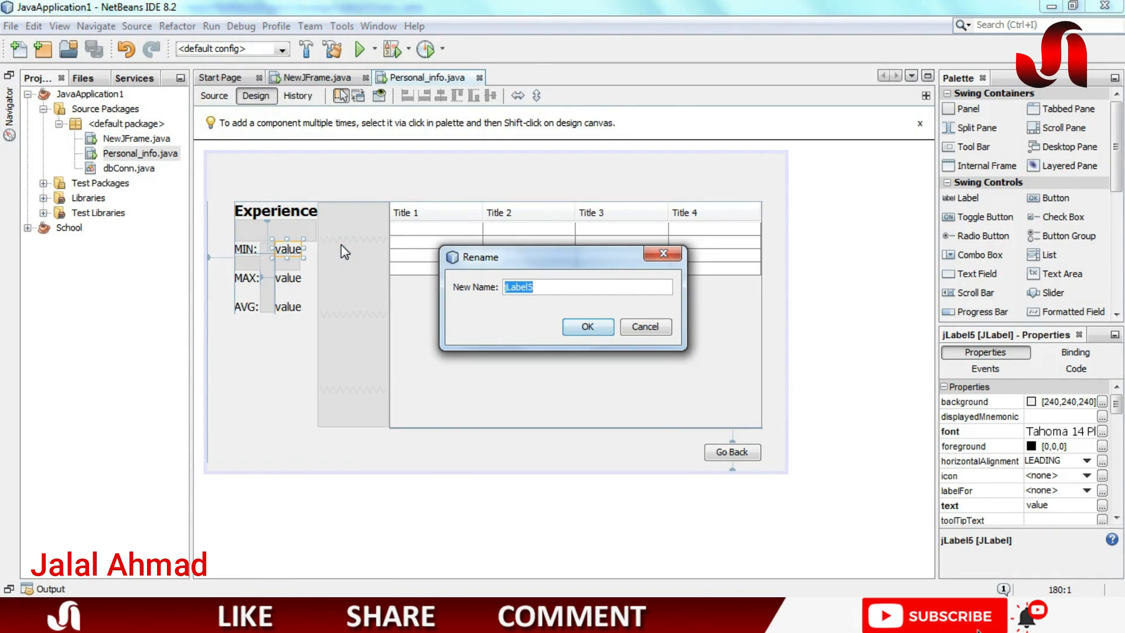
pyautogui.write('min')
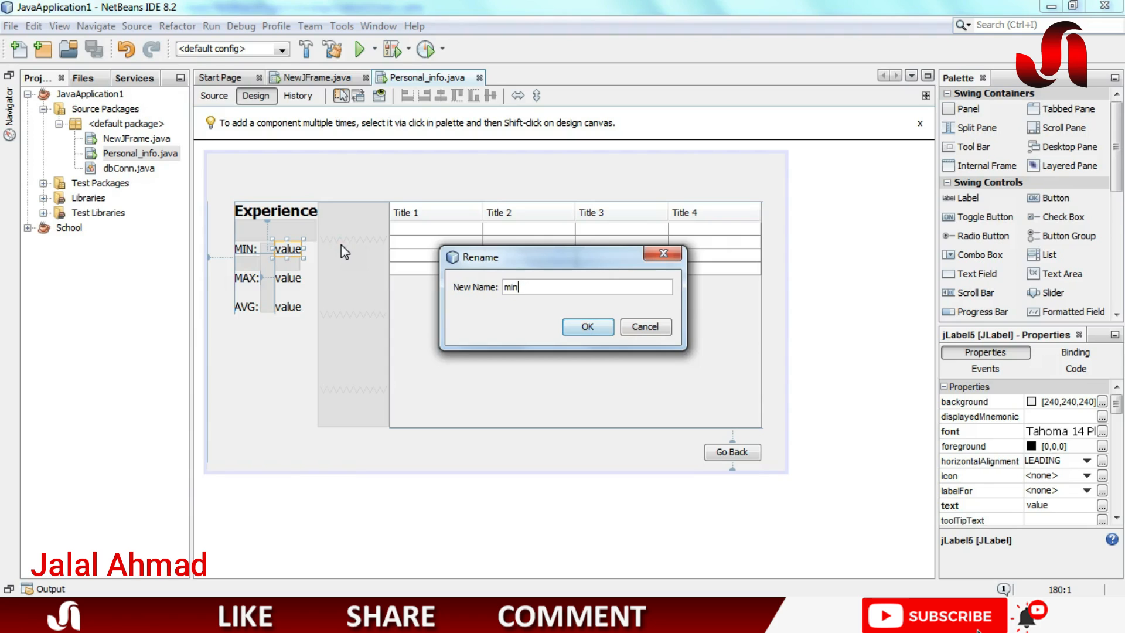
pyautogui.write('_a')
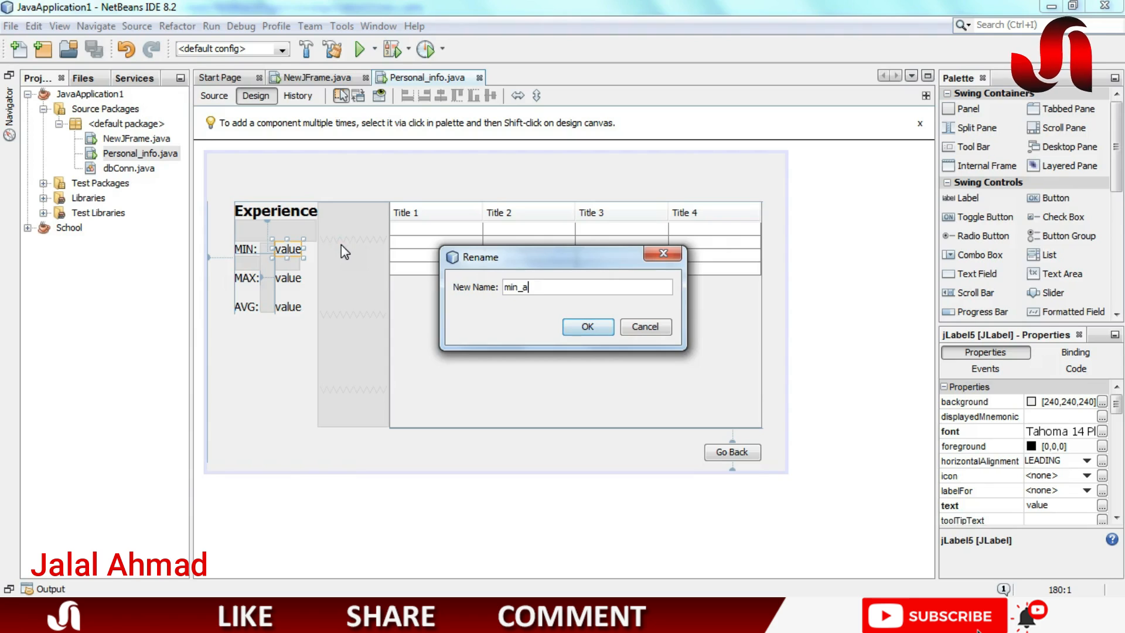
pyautogui.press('Backspace')
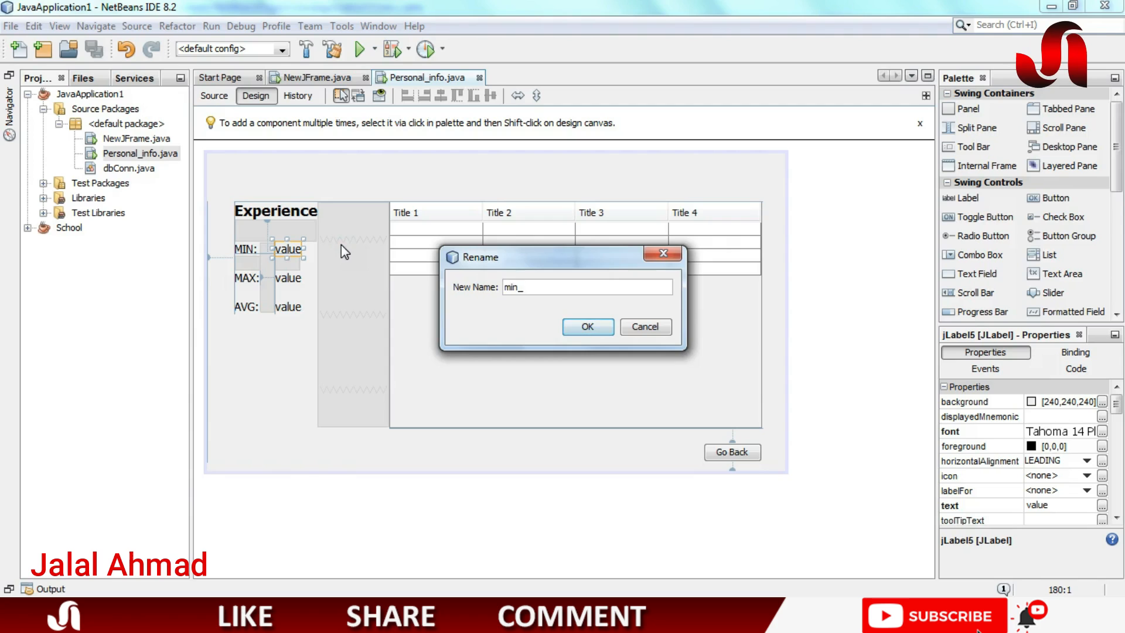
pyautogui.write('exp')
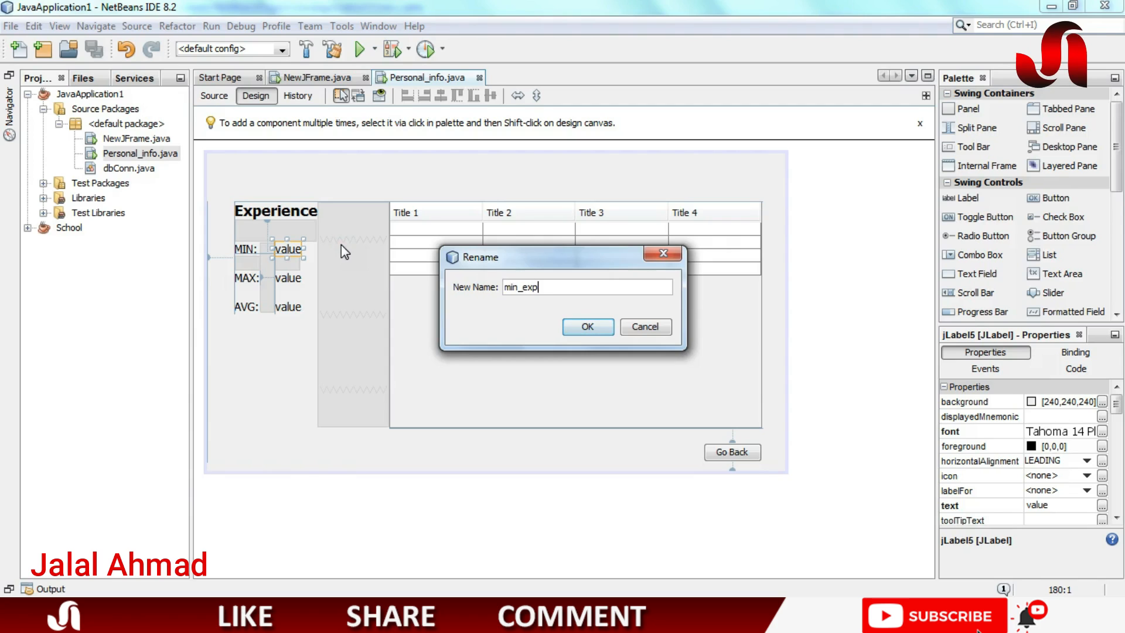
pyautogui.moveTo(587, 328)
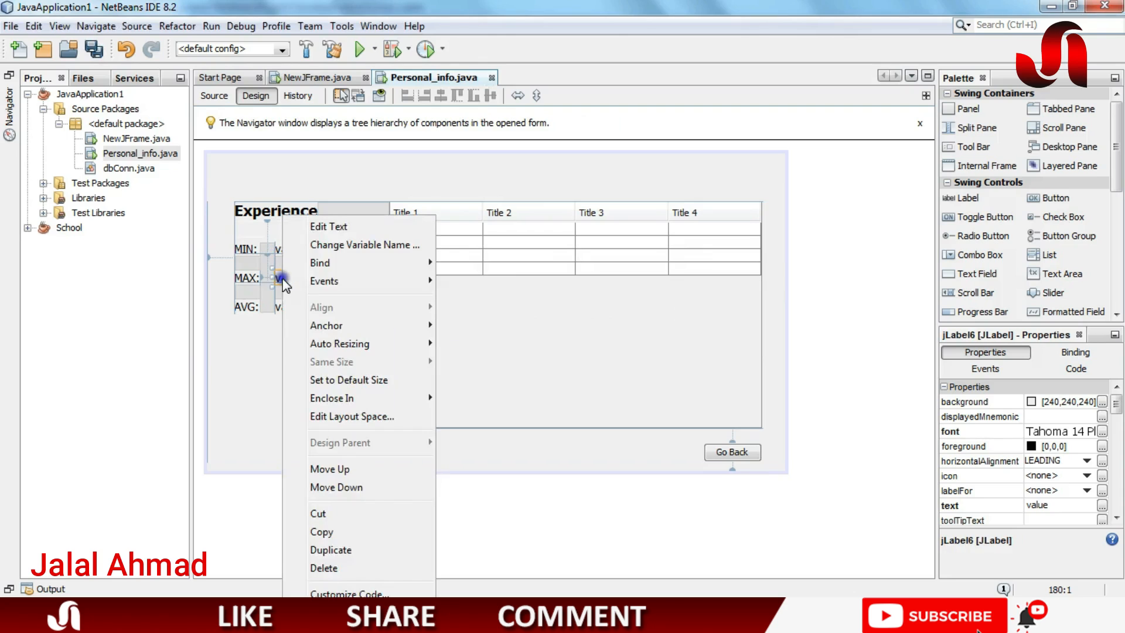
# Rename the MAX and AVG value labels' variables to max_exp and avg_exp
pyautogui.click(364, 245)
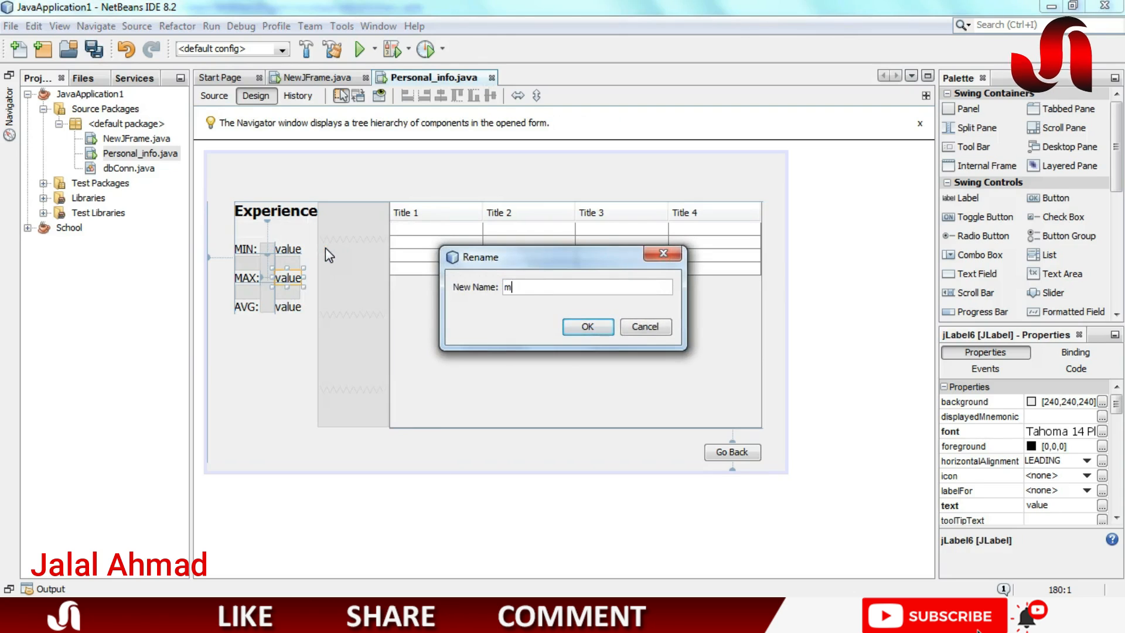
pyautogui.write('ax_')
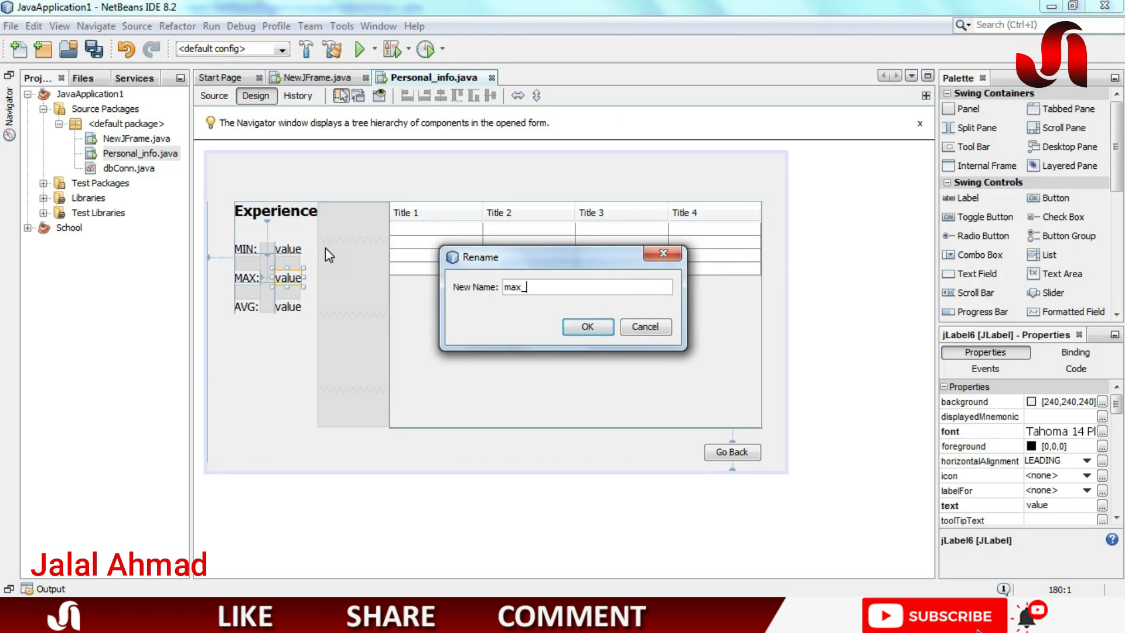
pyautogui.click(587, 327)
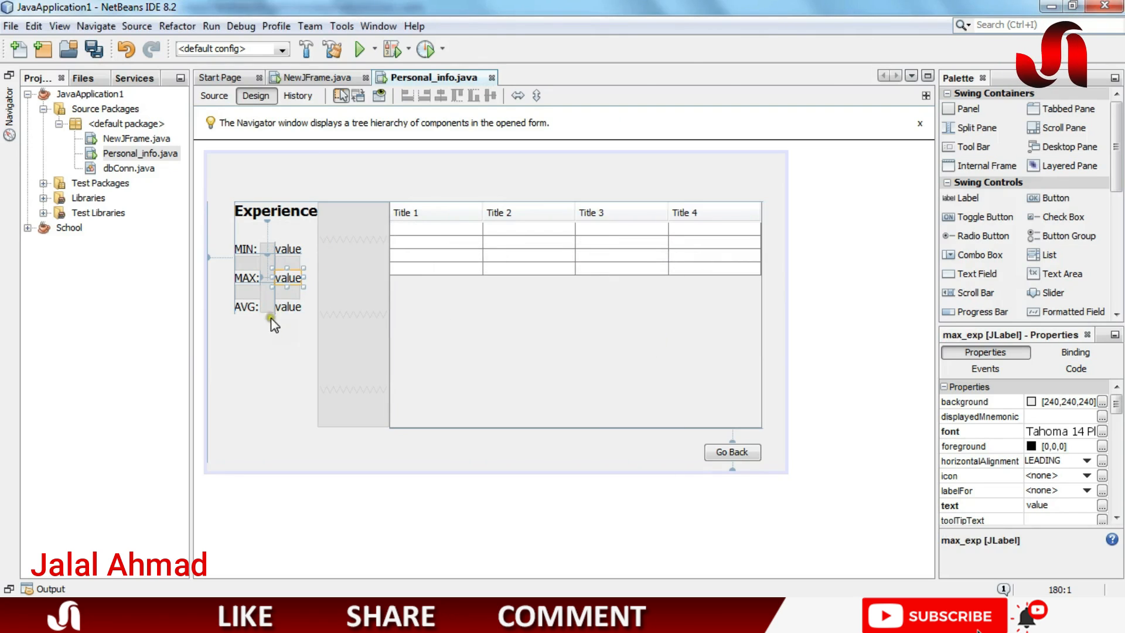
pyautogui.rightClick(288, 306)
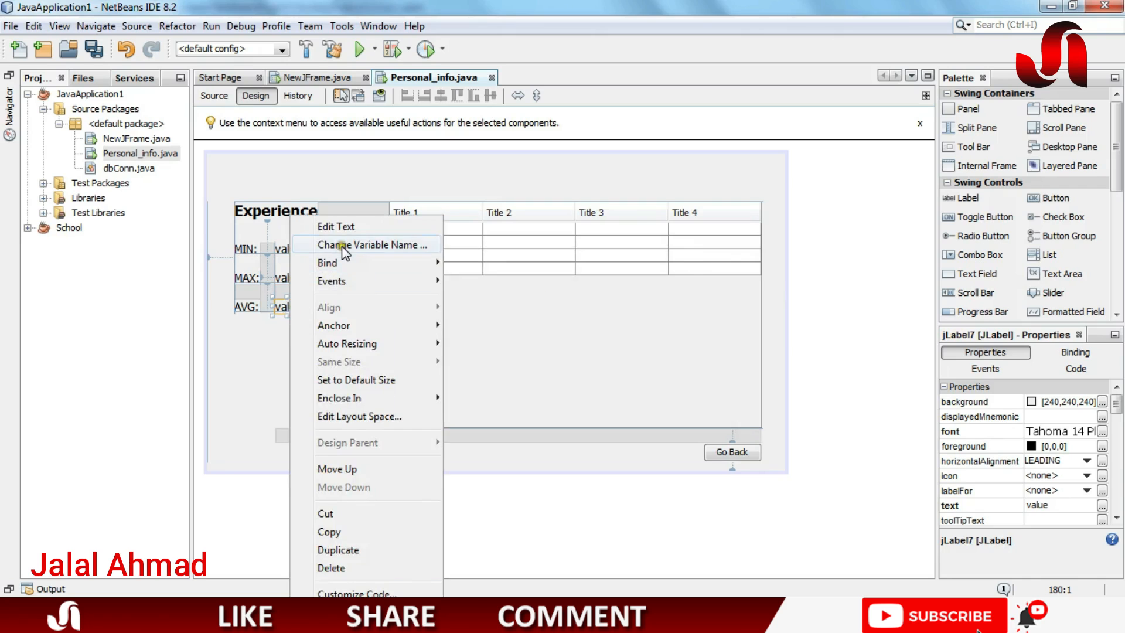
pyautogui.click(371, 243)
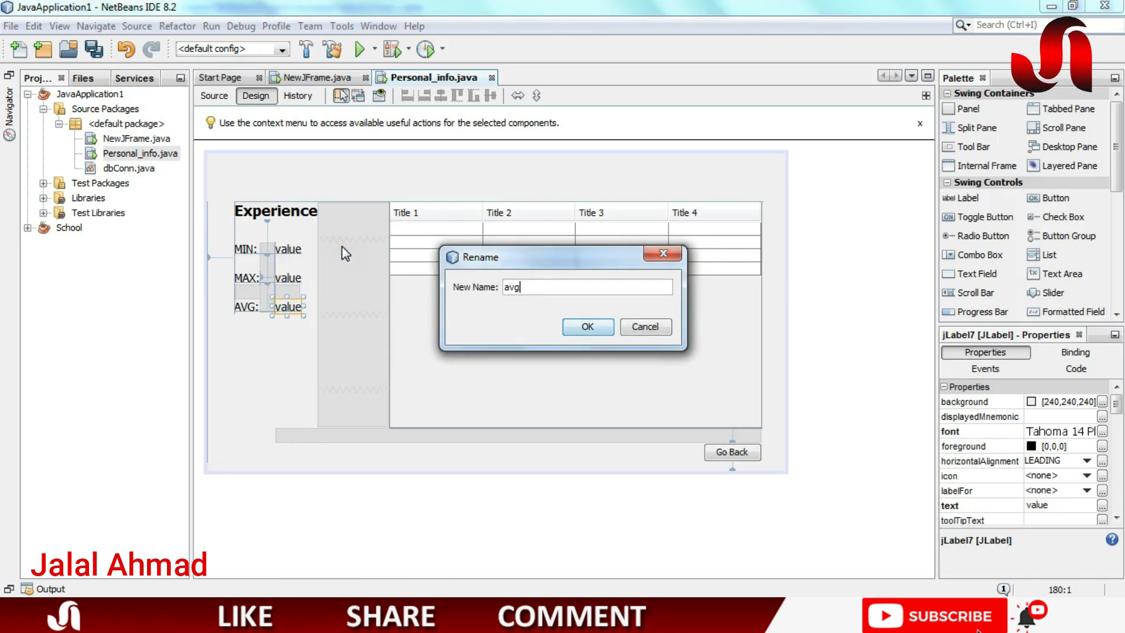
pyautogui.click(587, 327)
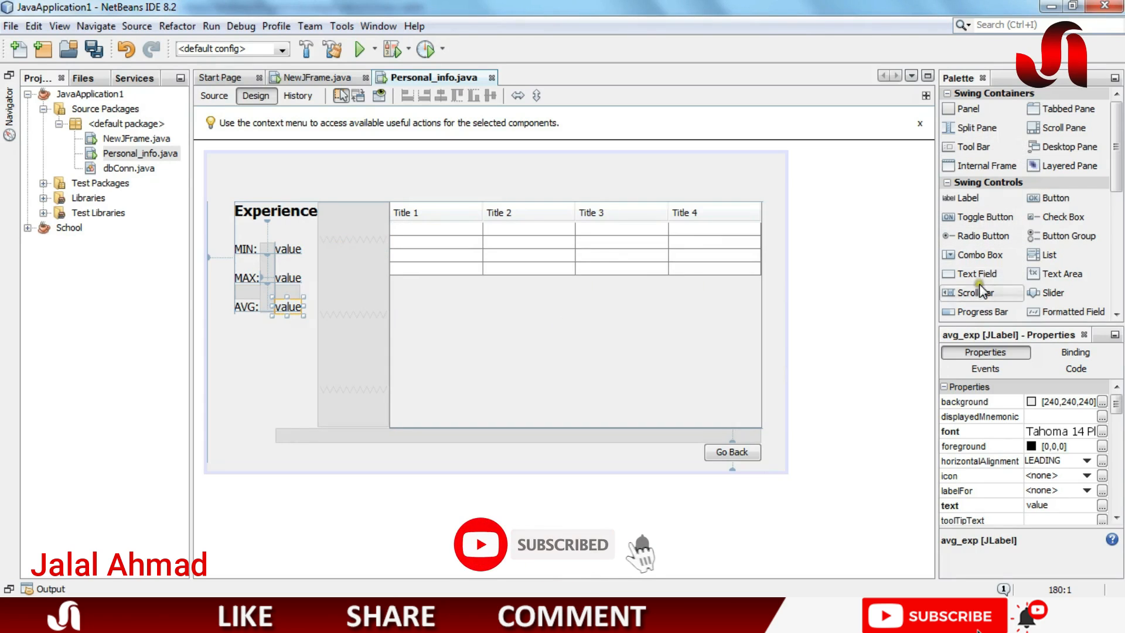
pyautogui.moveTo(1054, 198)
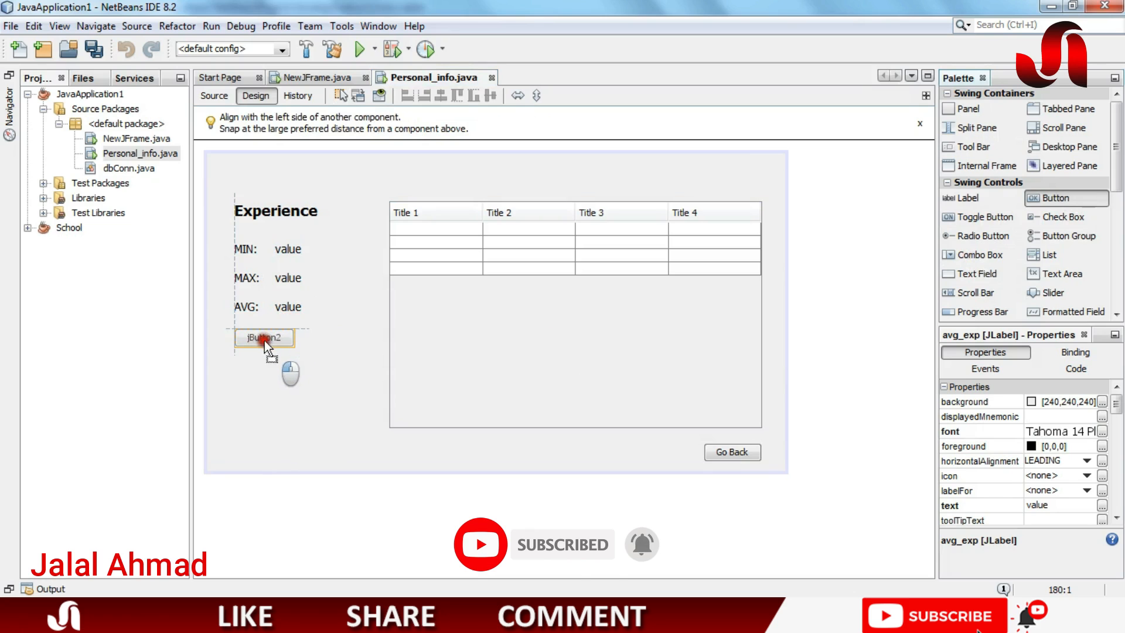
# Place a new button below the AVG label and caption it Go
pyautogui.click(264, 337)
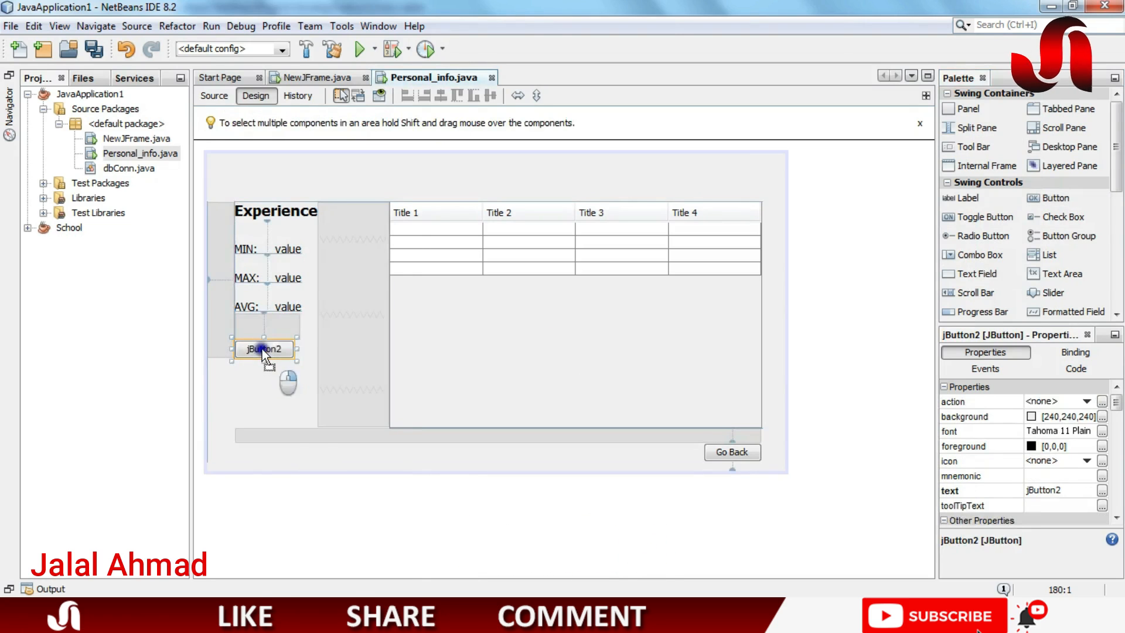
pyautogui.doubleClick(263, 349)
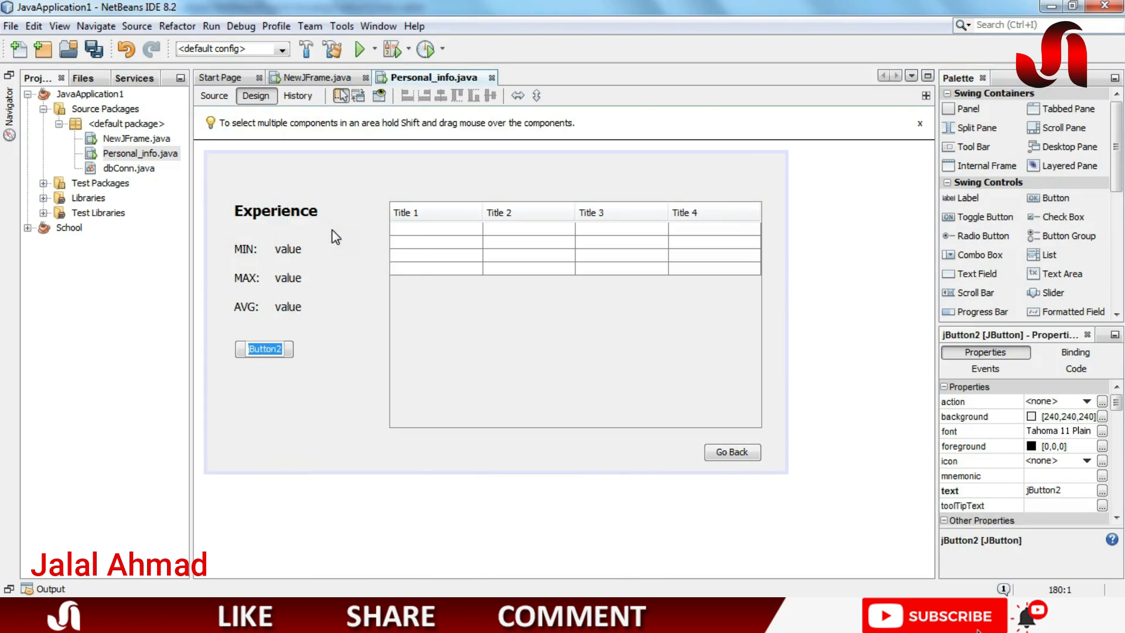
pyautogui.write('Get')
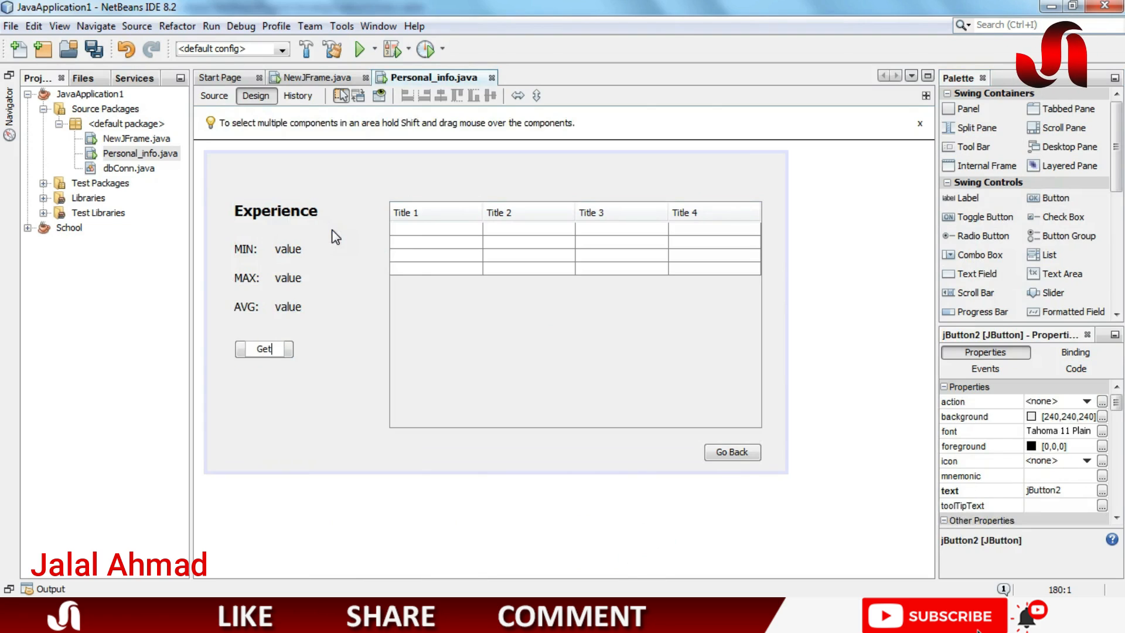
pyautogui.press('BackSpace')
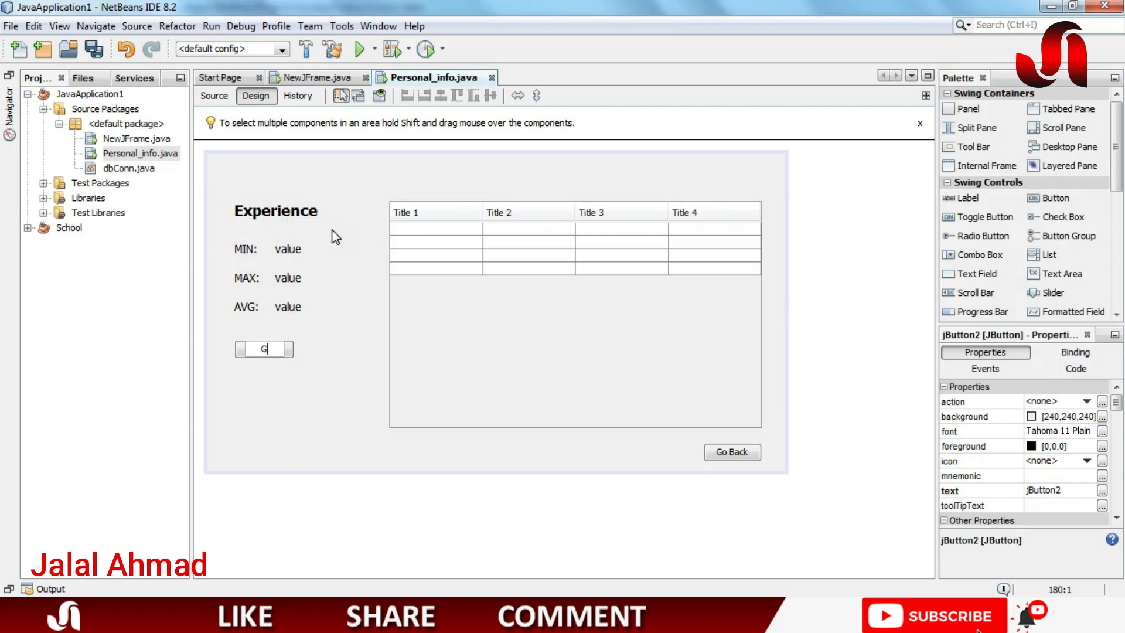
pyautogui.write('o')
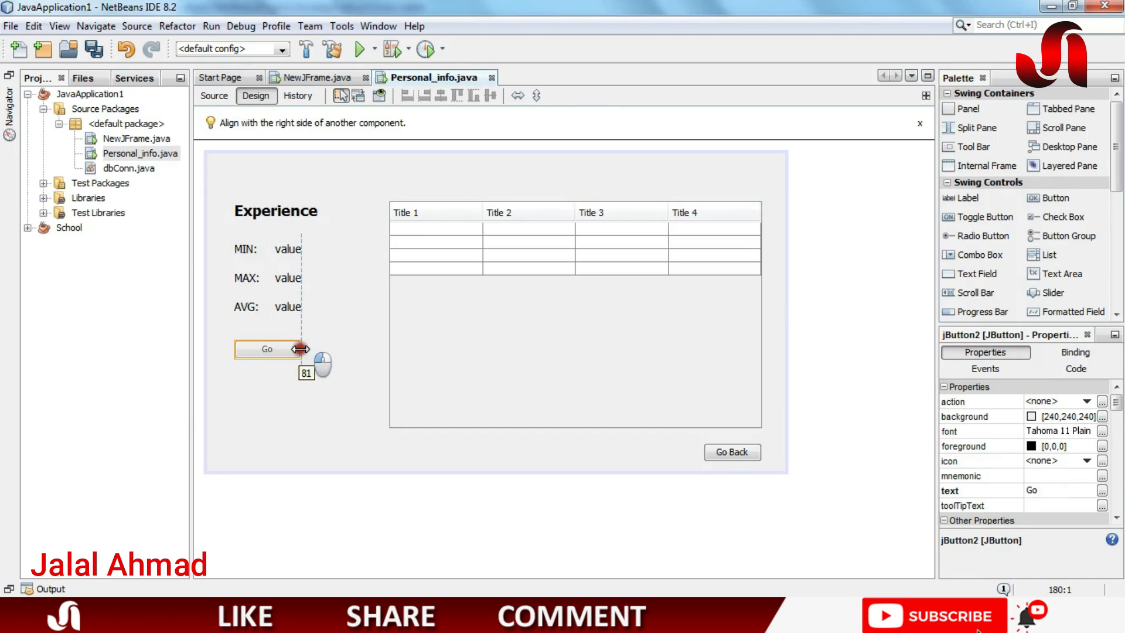
pyautogui.rightClick(268, 349)
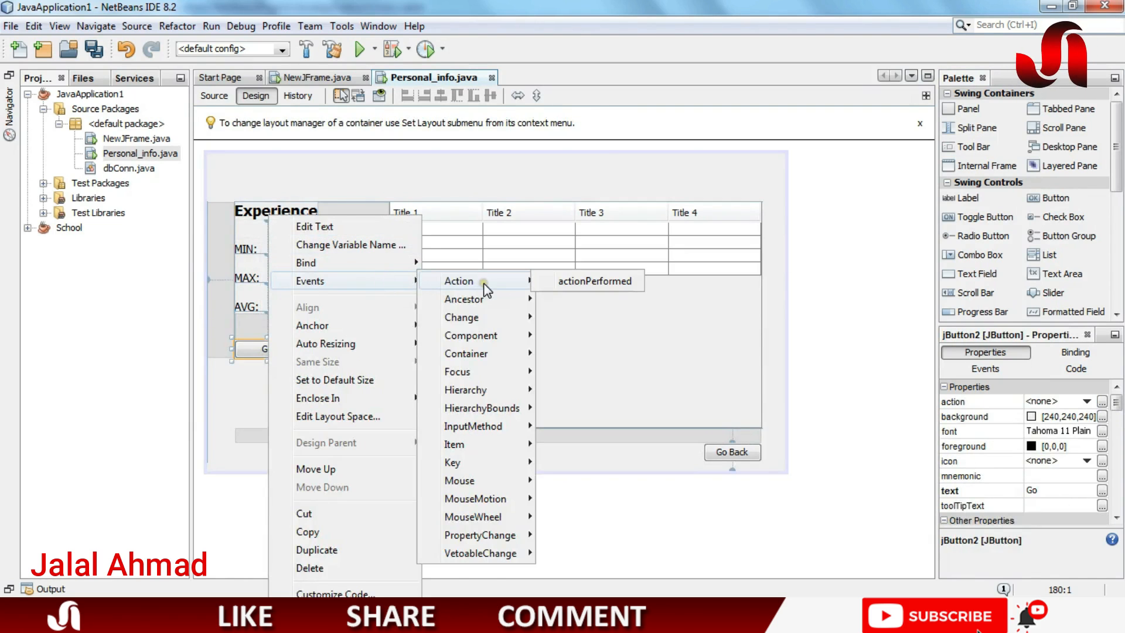
# Create the Go button's handler and start String sql = "select min() in a try block
pyautogui.click(594, 280)
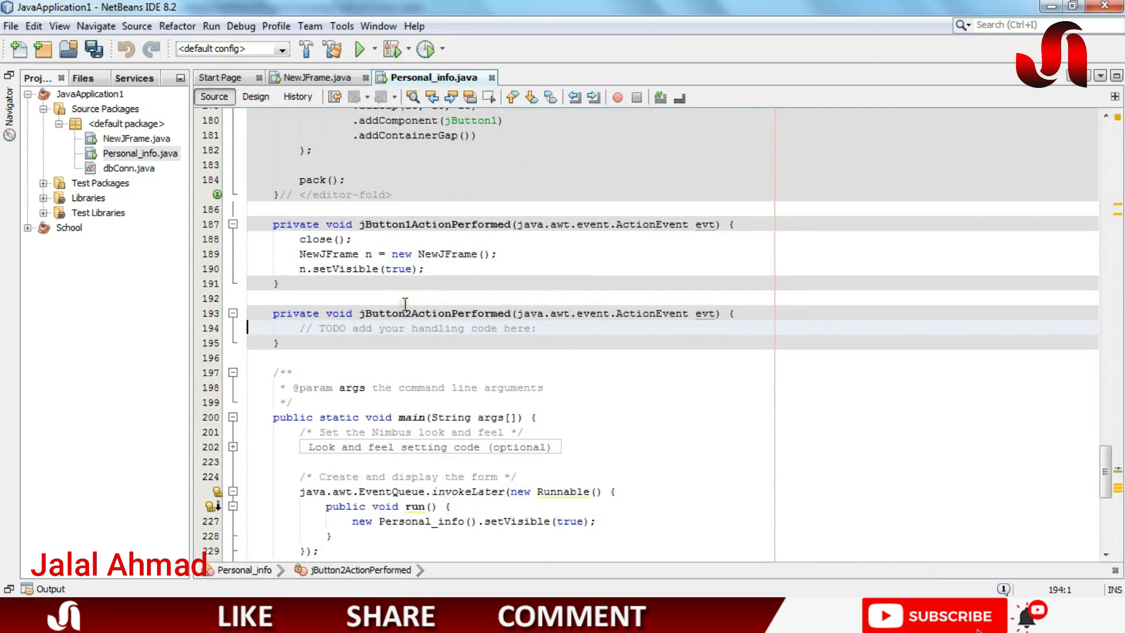
pyautogui.write('try {')
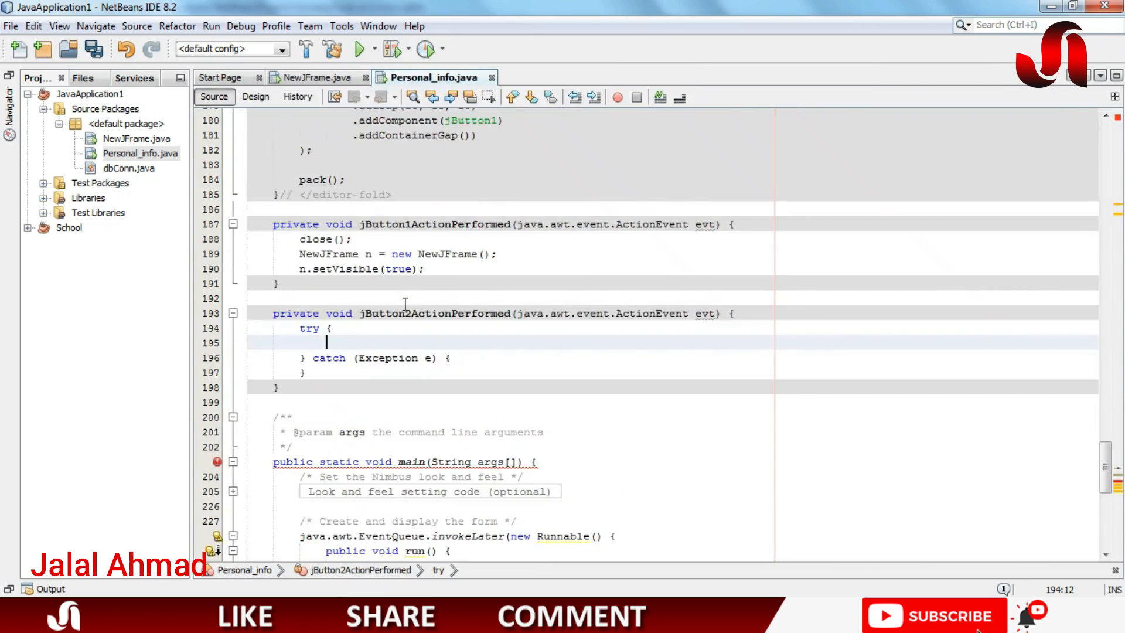
pyautogui.write('String')
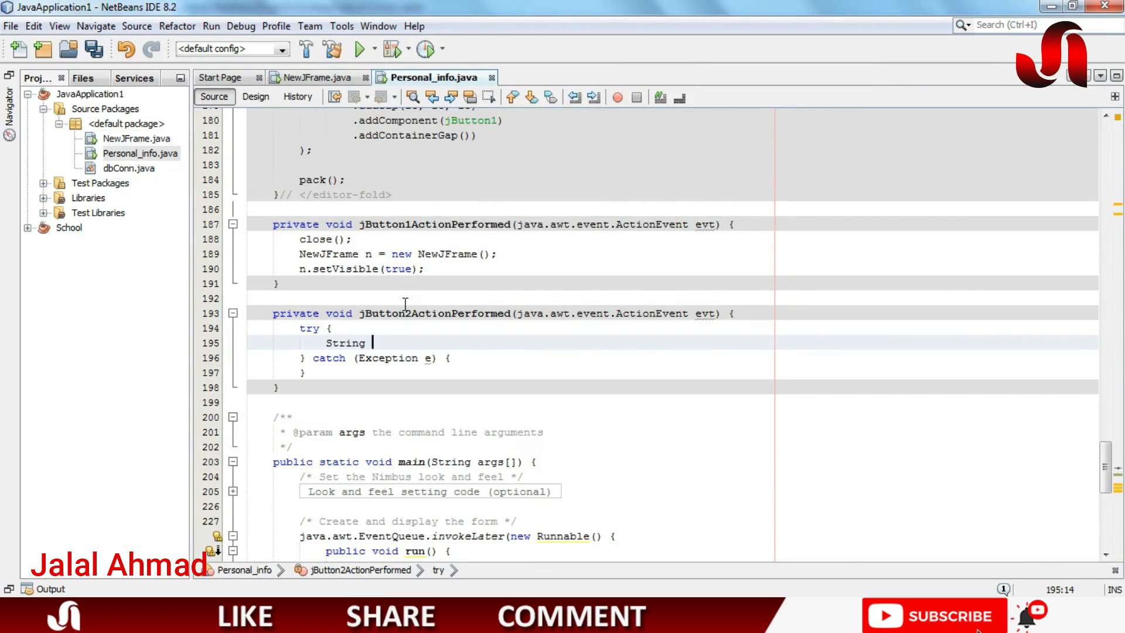
pyautogui.write('sql =')
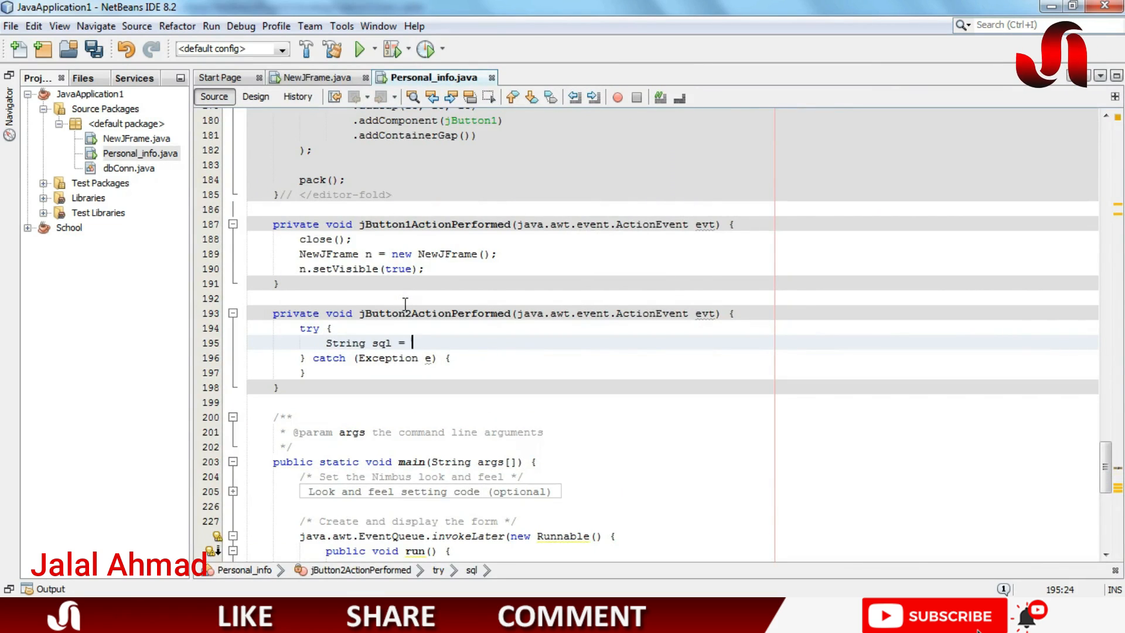
pyautogui.write('"')
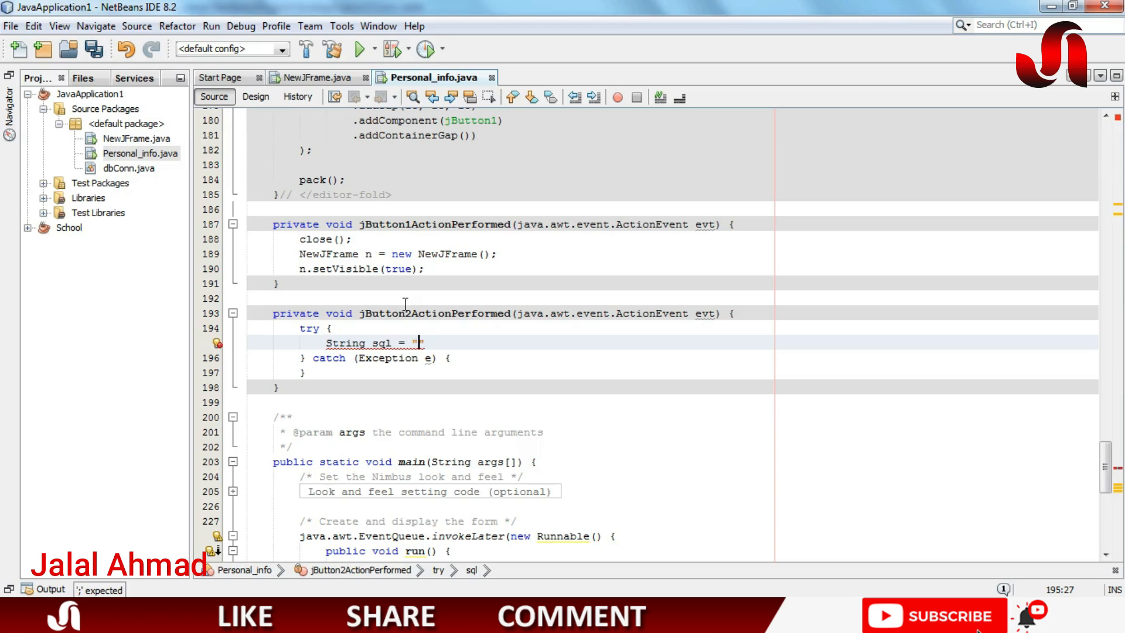
pyautogui.write('select')
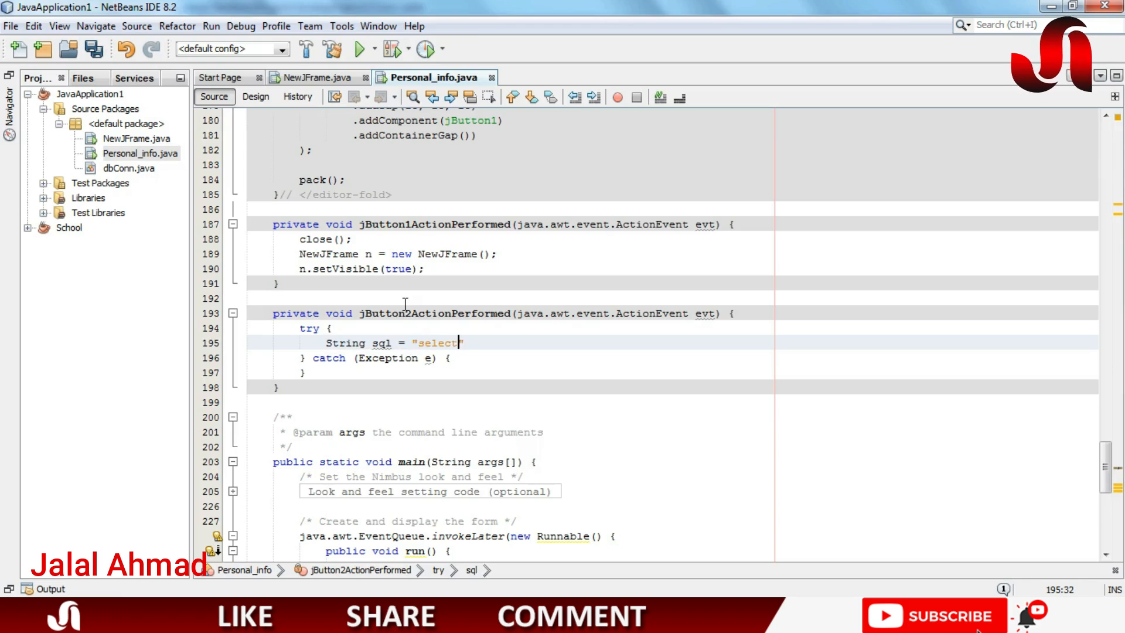
pyautogui.write('min')
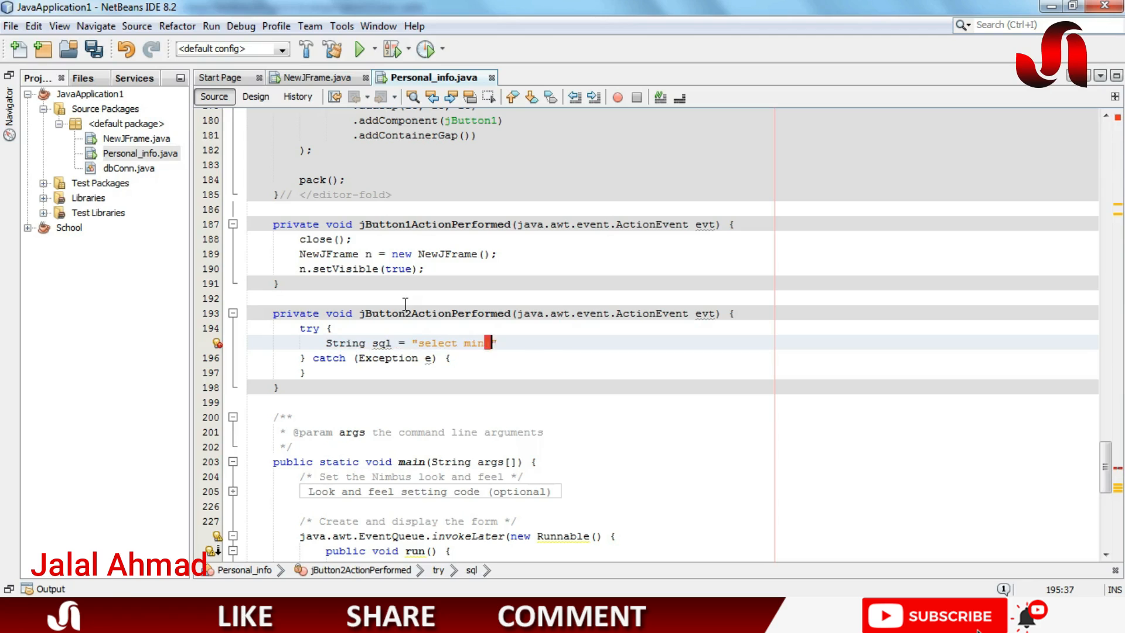
pyautogui.write('()')
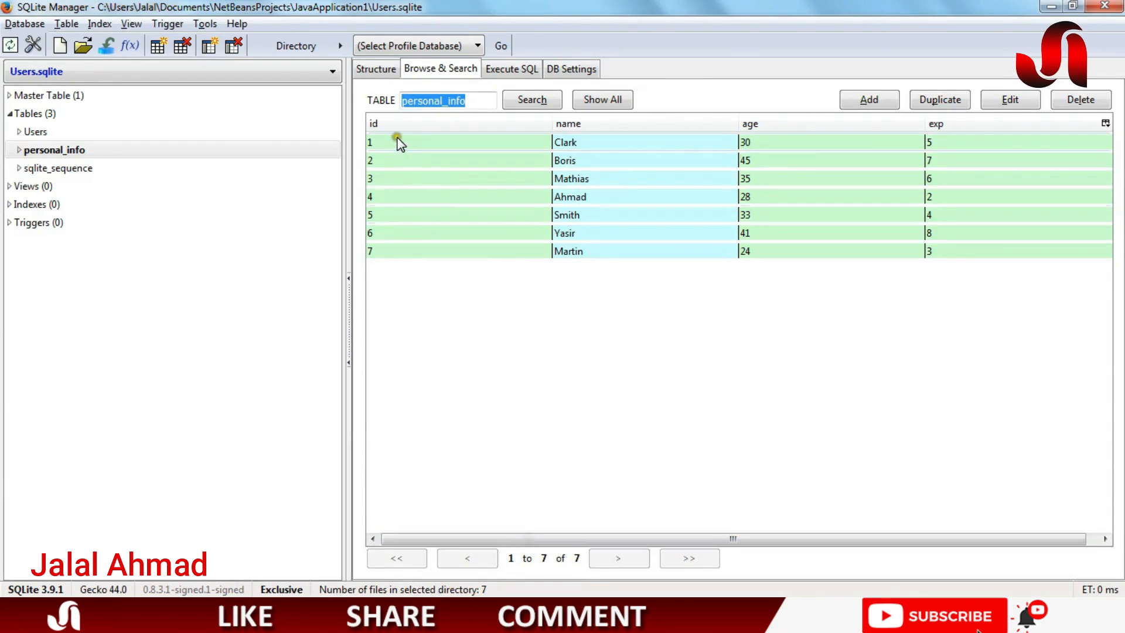
# Show the personal_info table's records in SQLite Manager to check column names
pyautogui.click(54, 149)
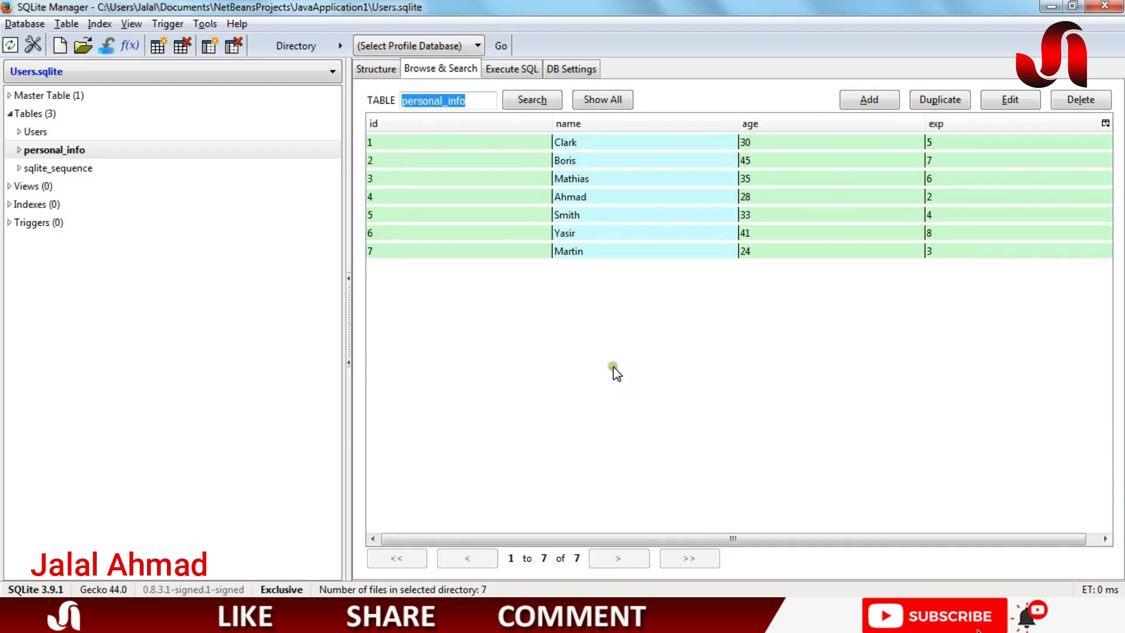
pyautogui.moveTo(666, 286)
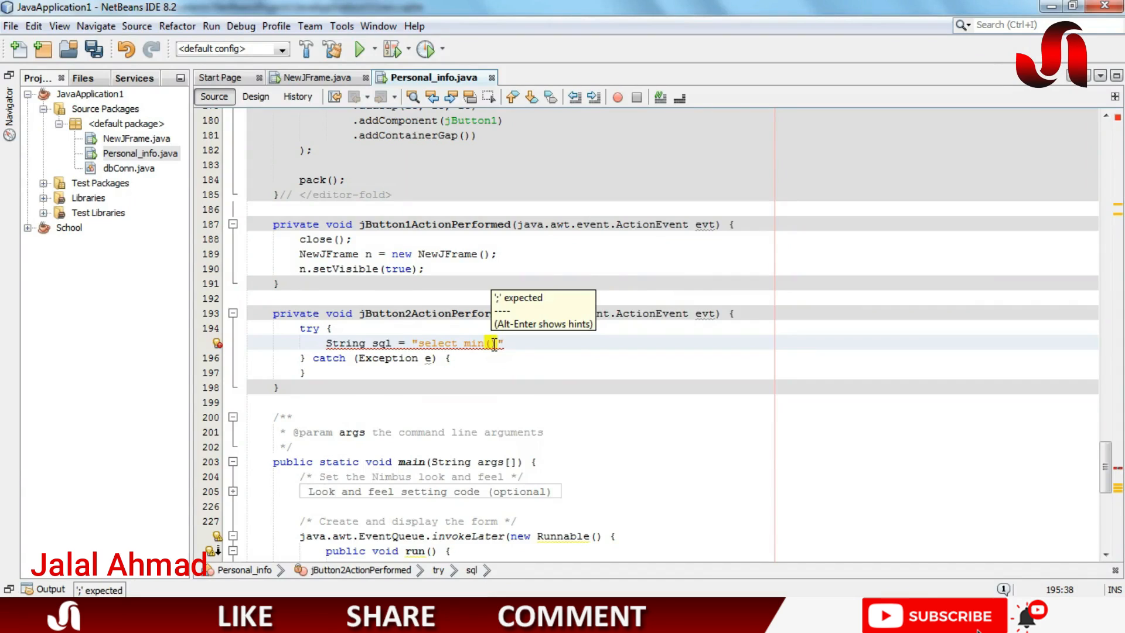
# Extend the query to min(exp), max(exp), avg(exp)
pyautogui.write('exp),')
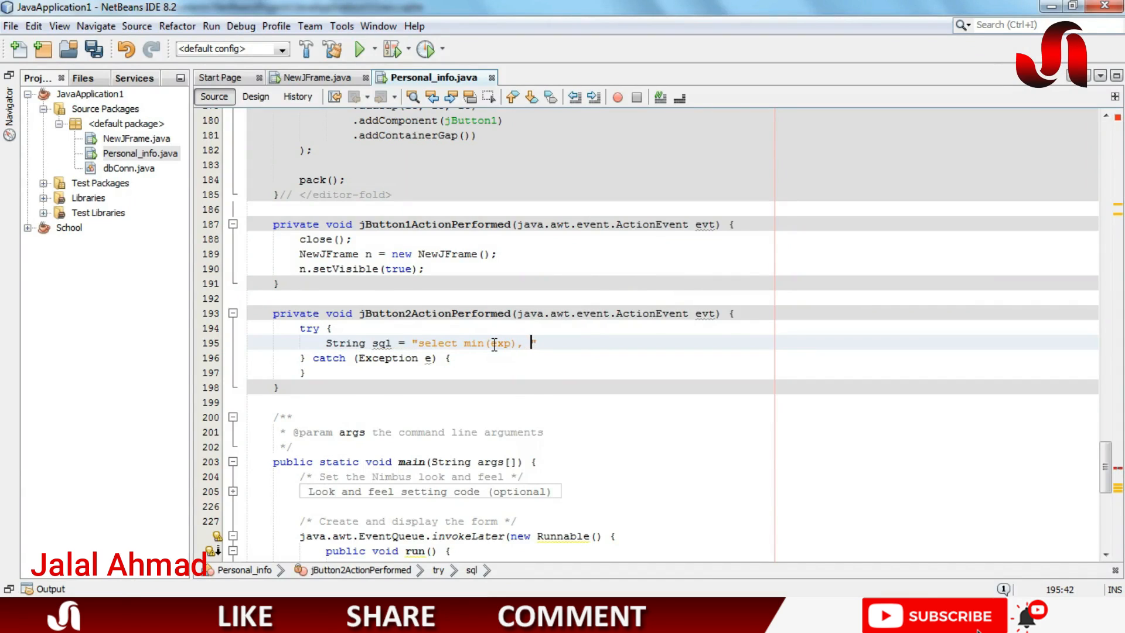
pyautogui.write('max()')
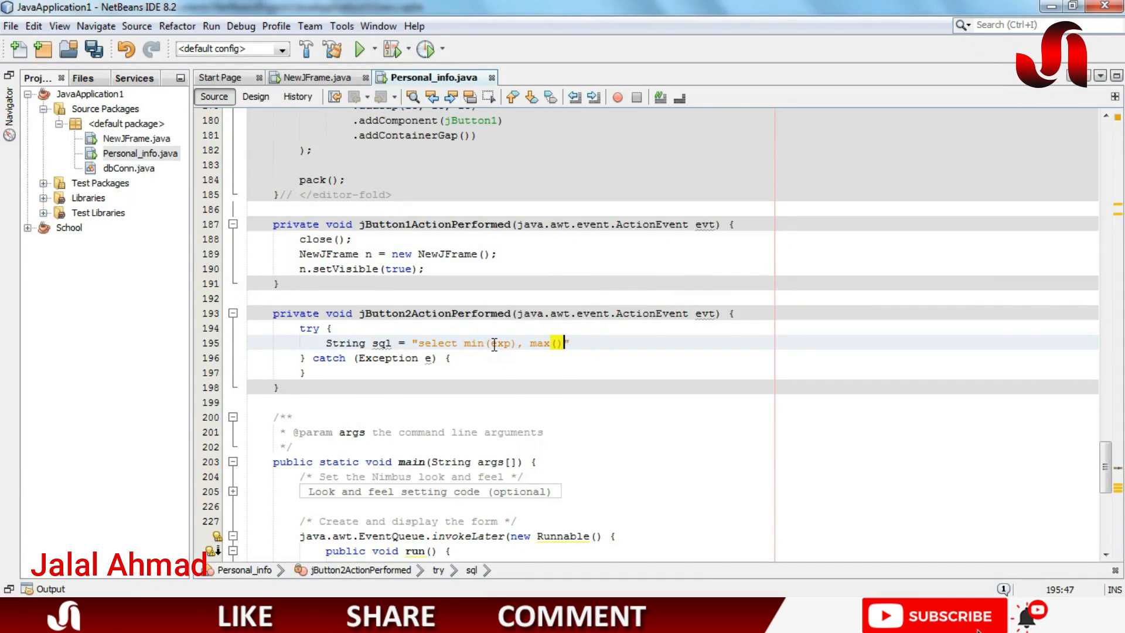
pyautogui.write('exp')
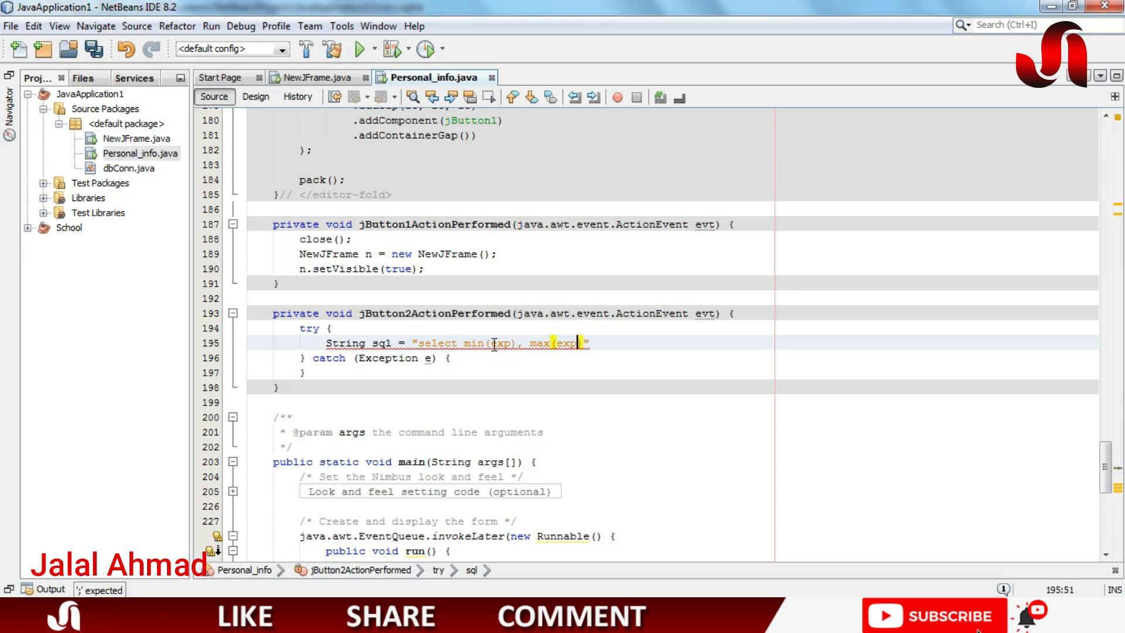
pyautogui.write(', av')
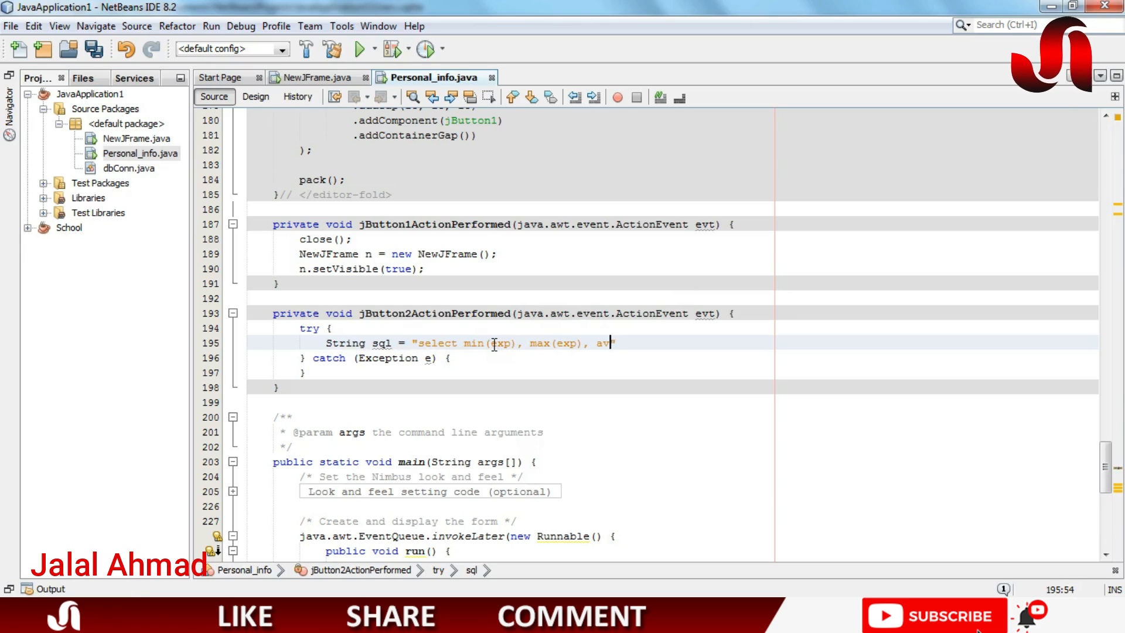
pyautogui.write('g(exp) from')
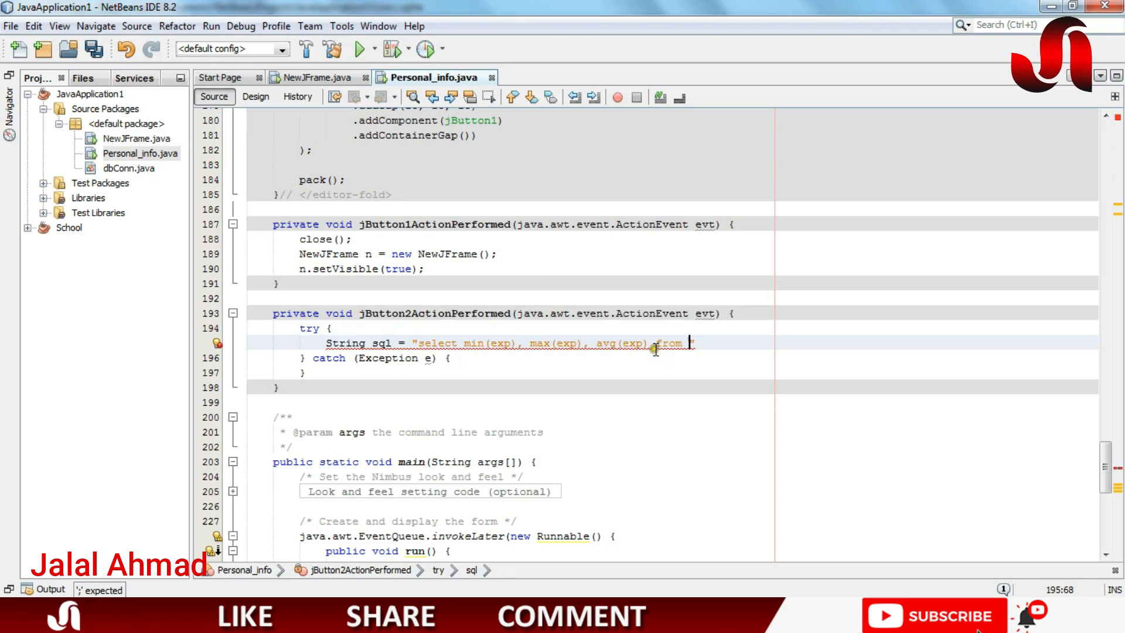
pyautogui.moveTo(682, 344)
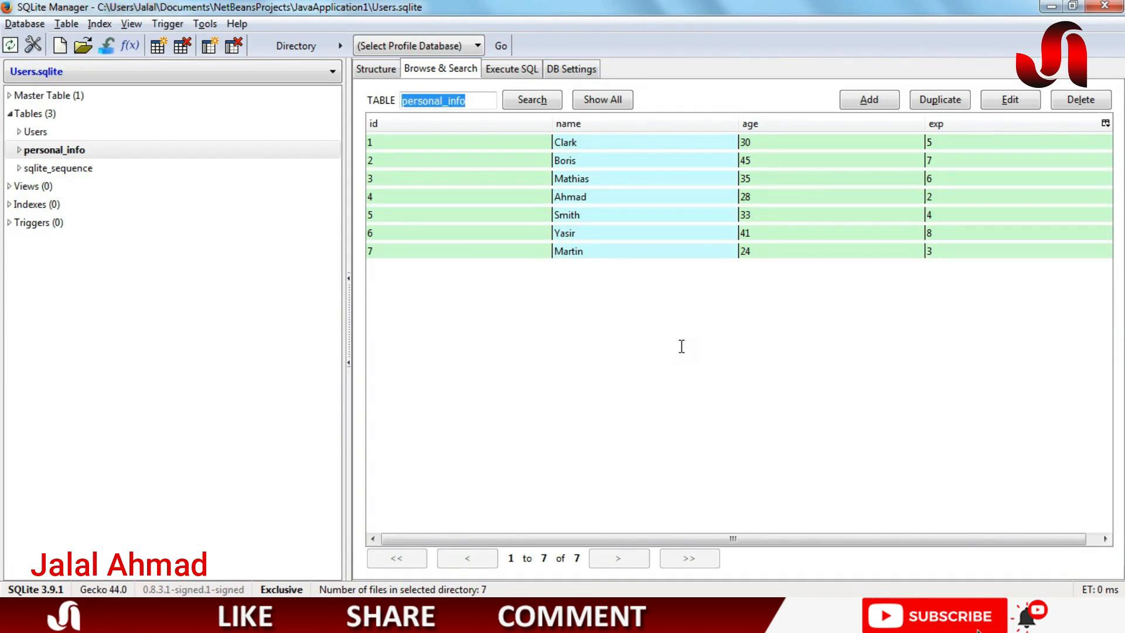
pyautogui.moveTo(452, 104)
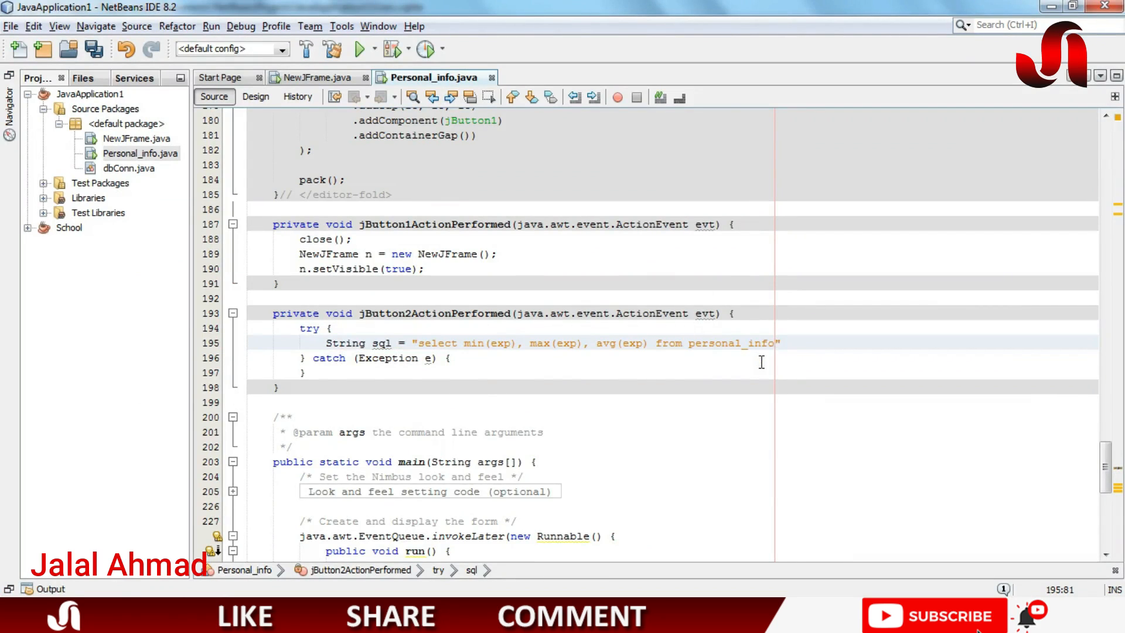
# Add pst = conn.prepareStatement(sql); after the finished query line
pyautogui.press('enter')
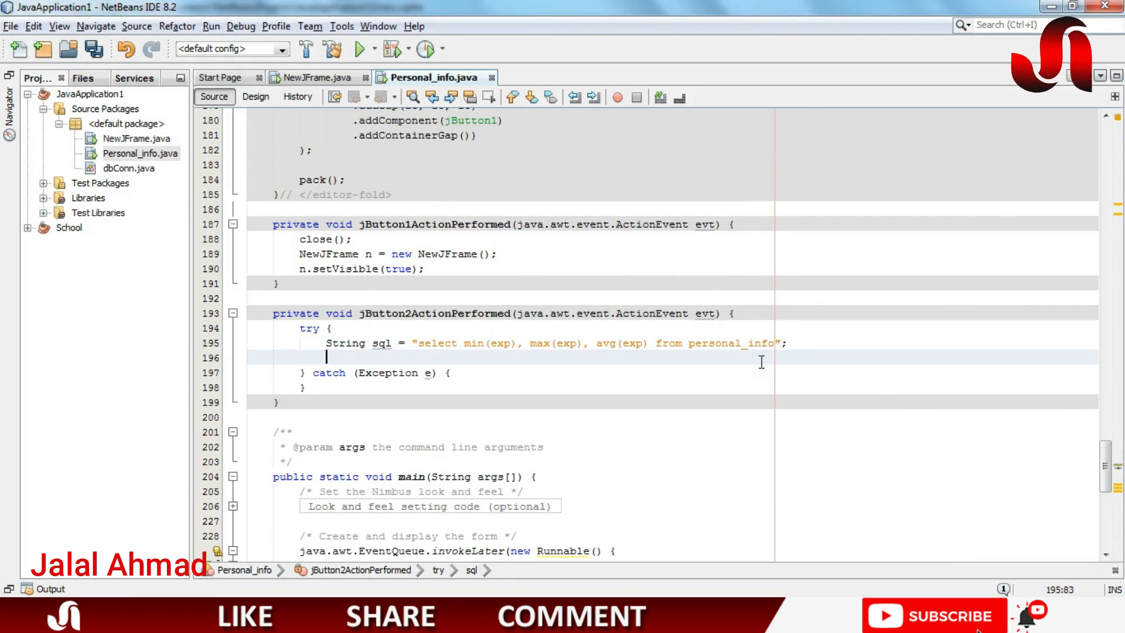
pyautogui.click(327, 357)
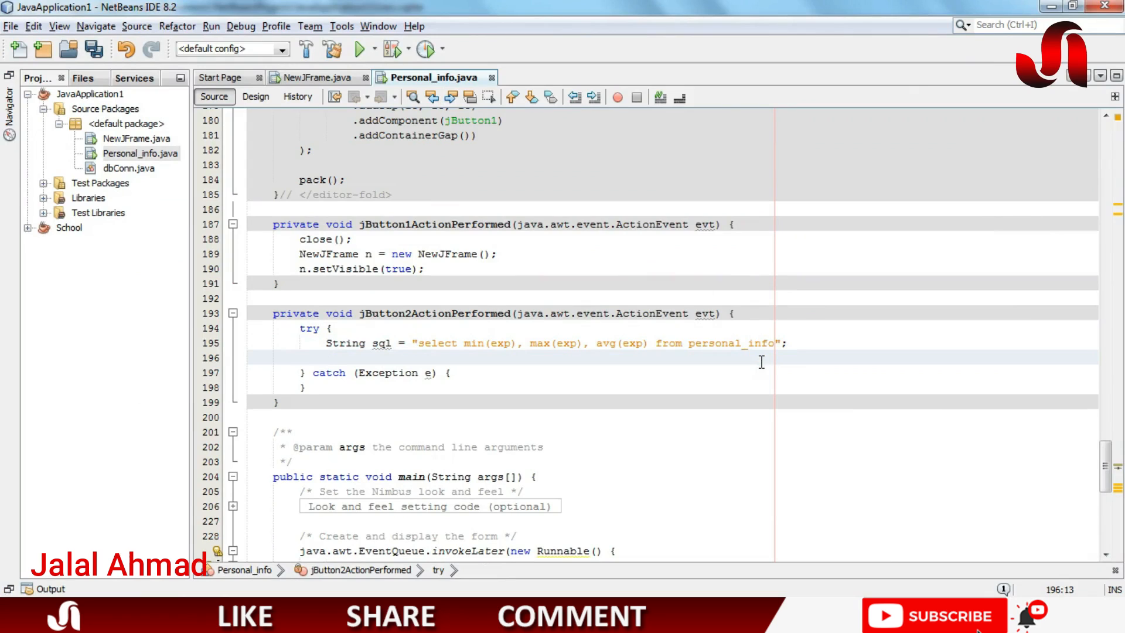
pyautogui.write('pst =')
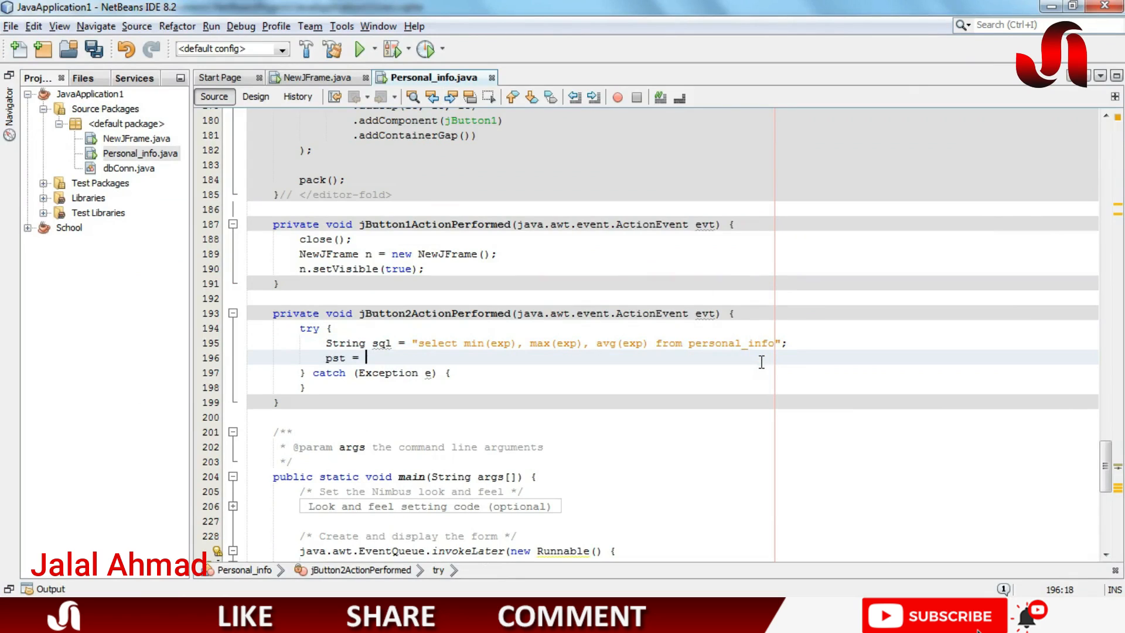
pyautogui.write('c')
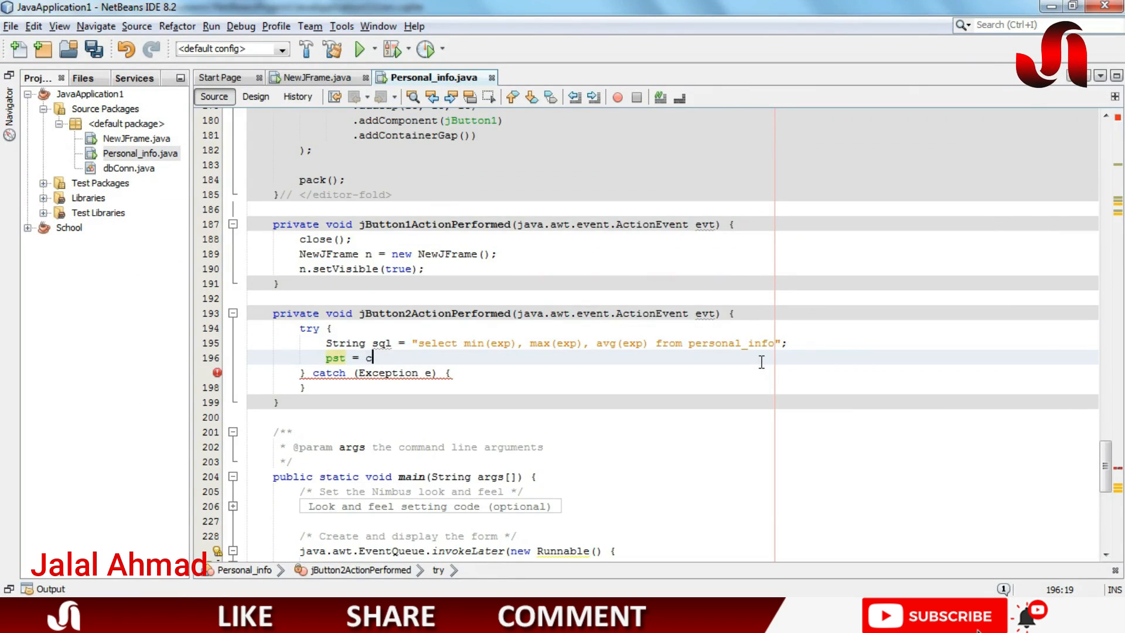
pyautogui.write('onn.prepa')
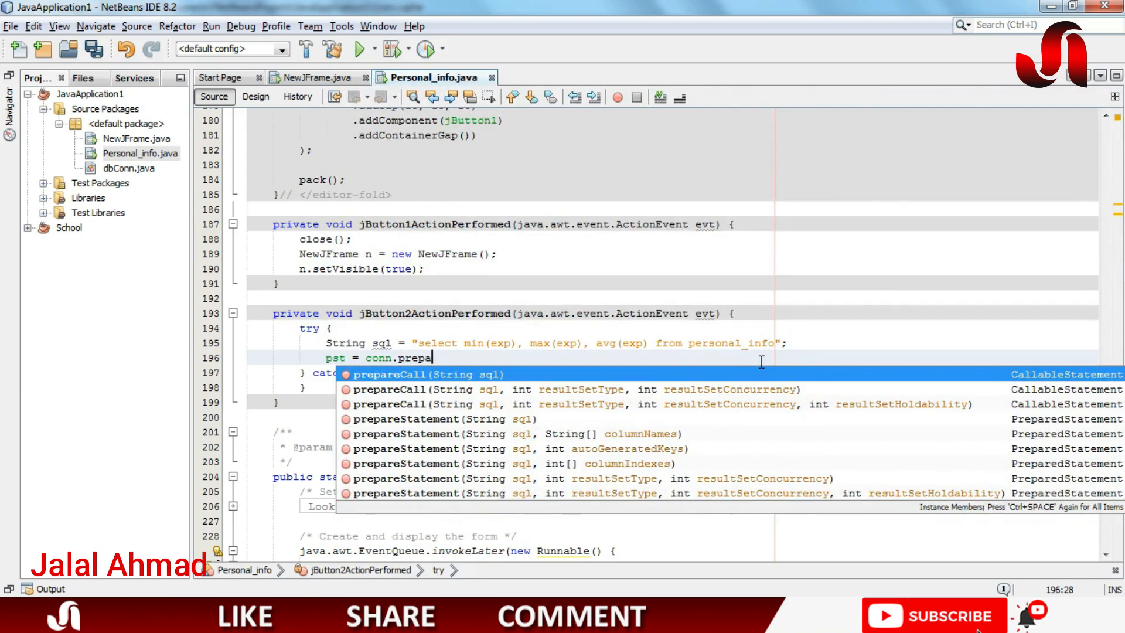
pyautogui.write('re')
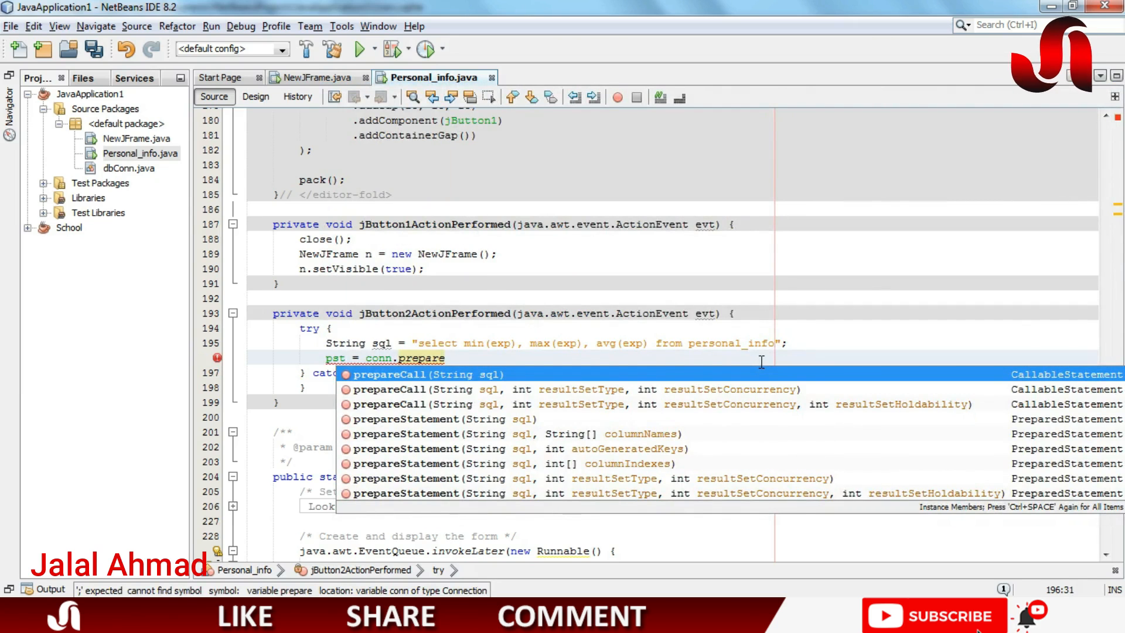
pyautogui.press('Down')
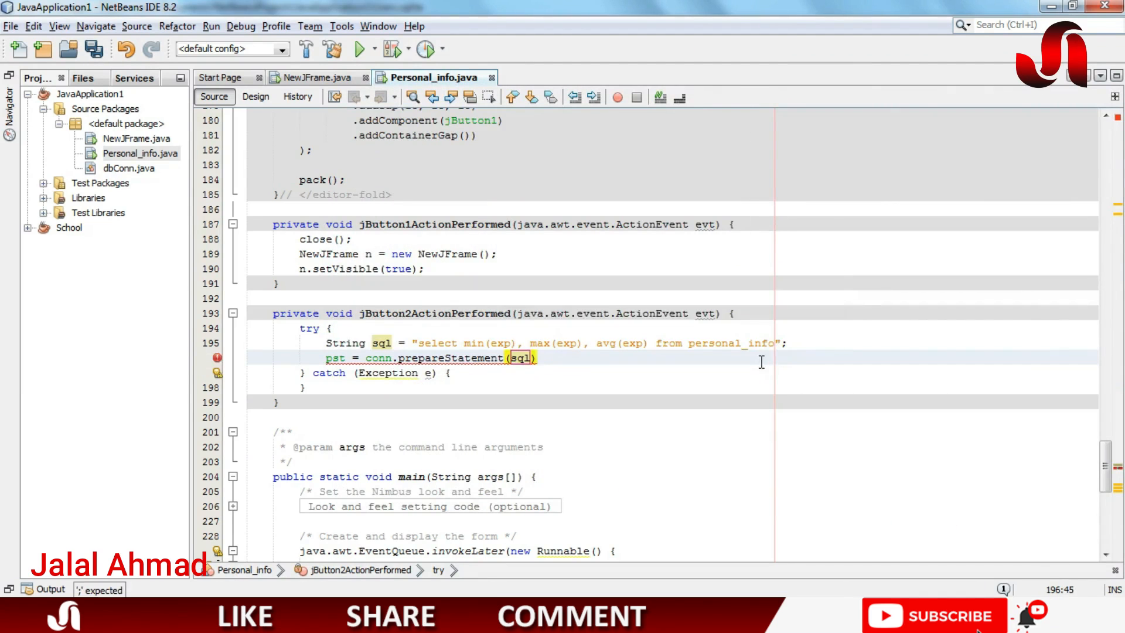
# Add rs = pst.executeQuery(); to run the query into the result set
pyautogui.write('r')
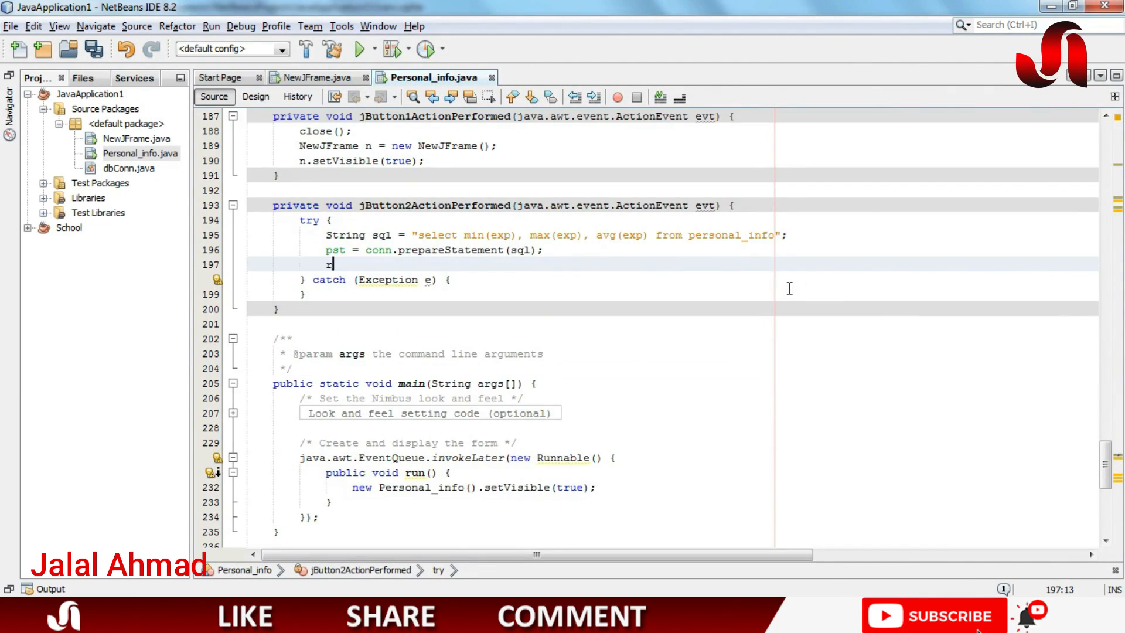
pyautogui.write('s =')
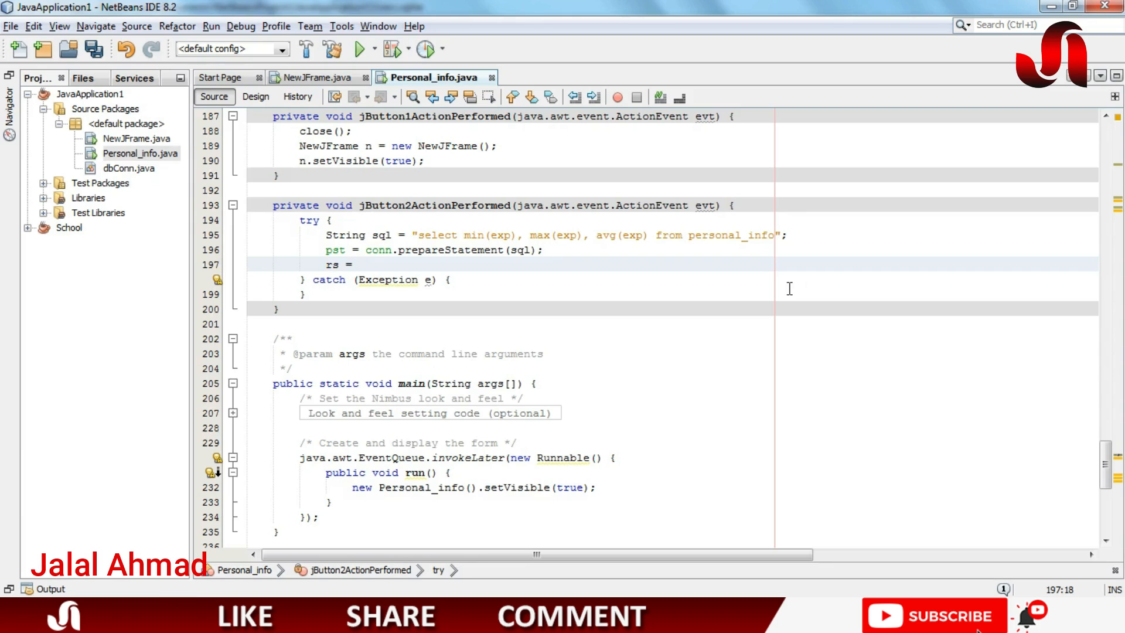
pyautogui.write('pst.')
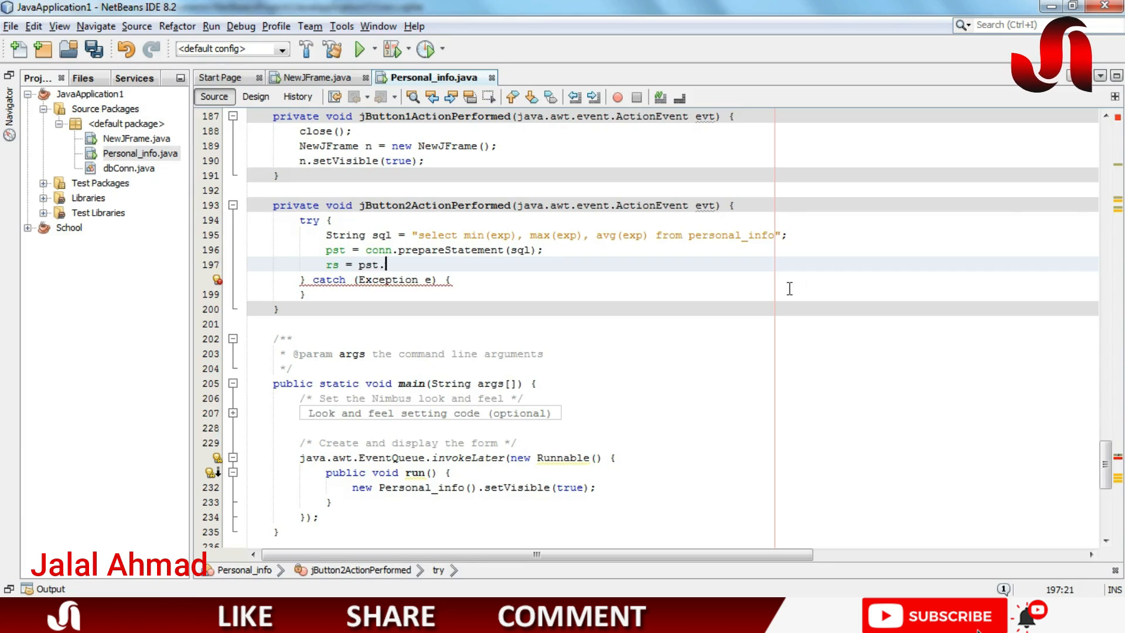
pyautogui.write('executeQuery();')
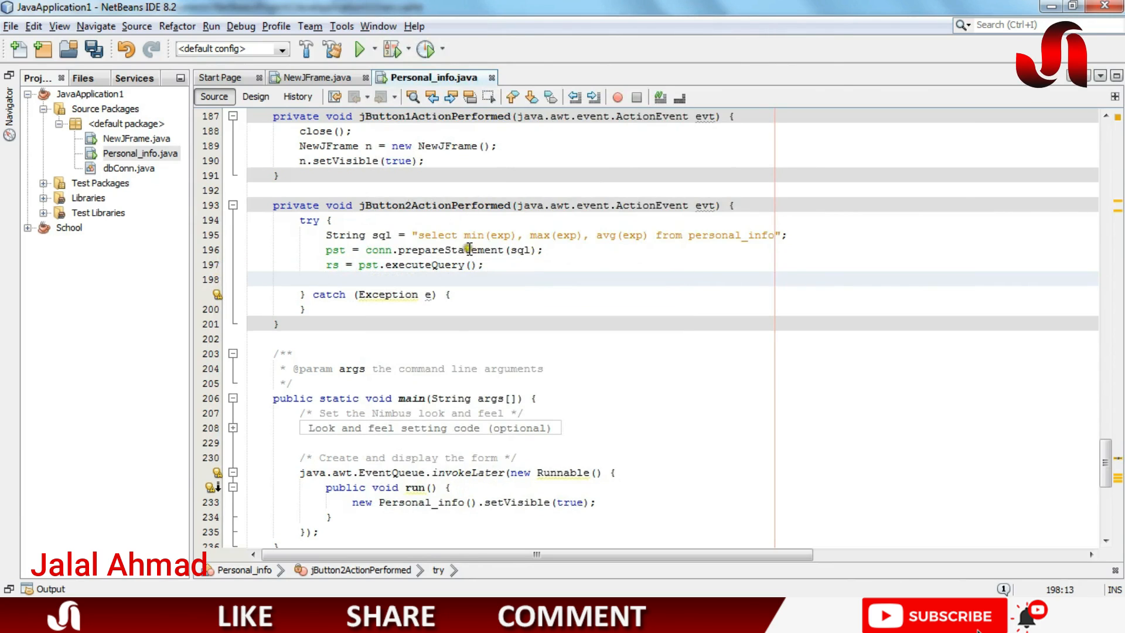
pyautogui.click(330, 280)
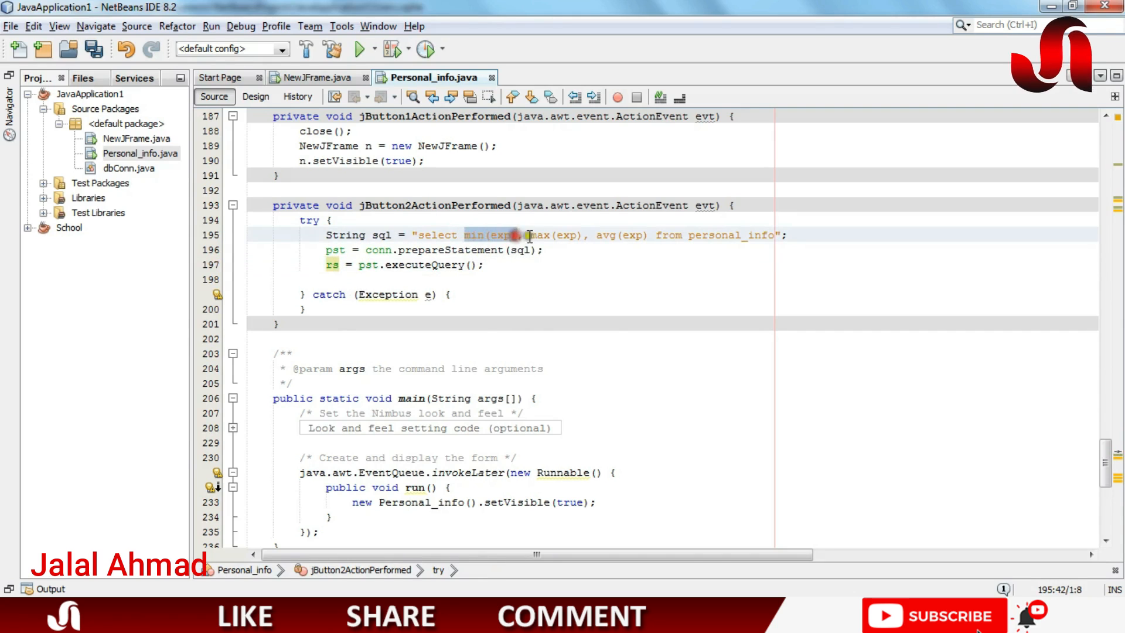
# Add String minexp = rs.getString("min(exp)"); below the query execution
pyautogui.click(448, 294)
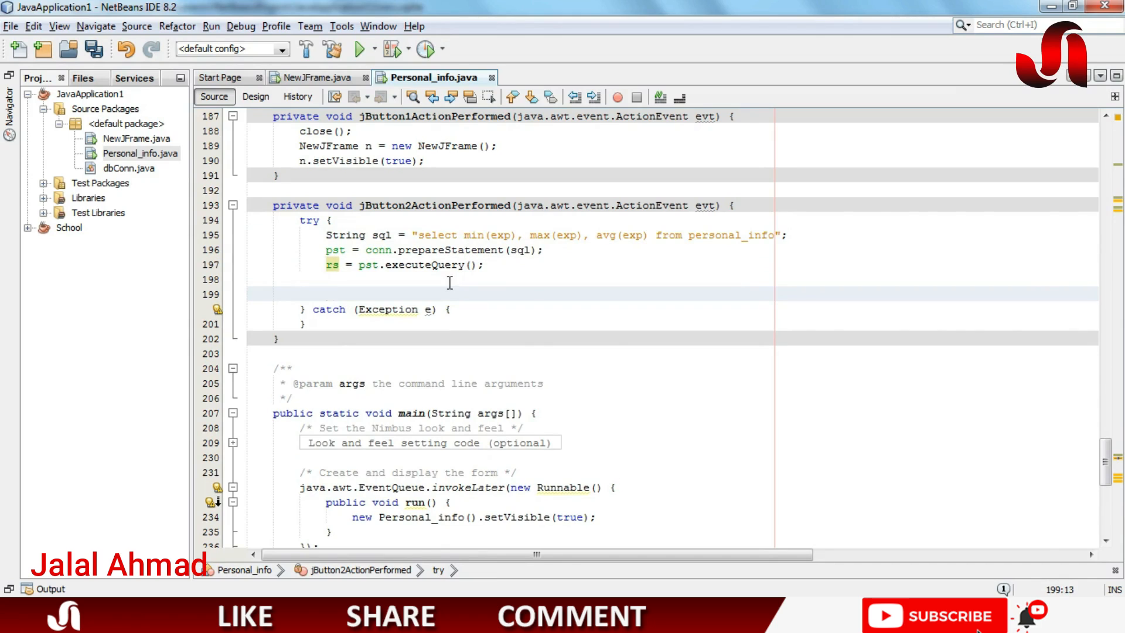
pyautogui.write('String')
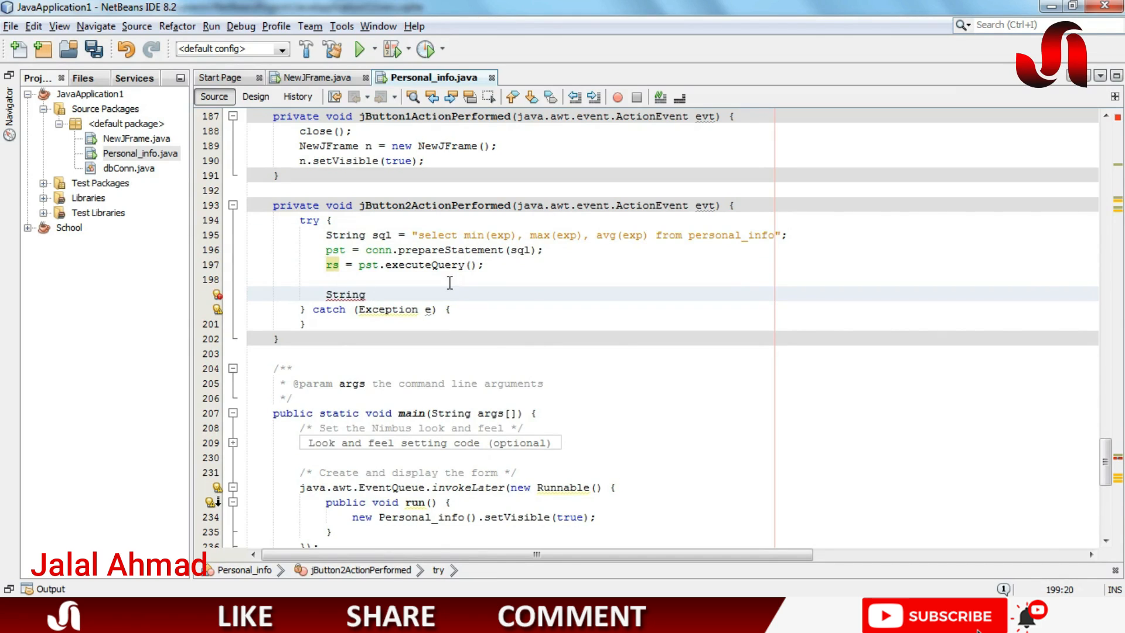
pyautogui.write('mi')
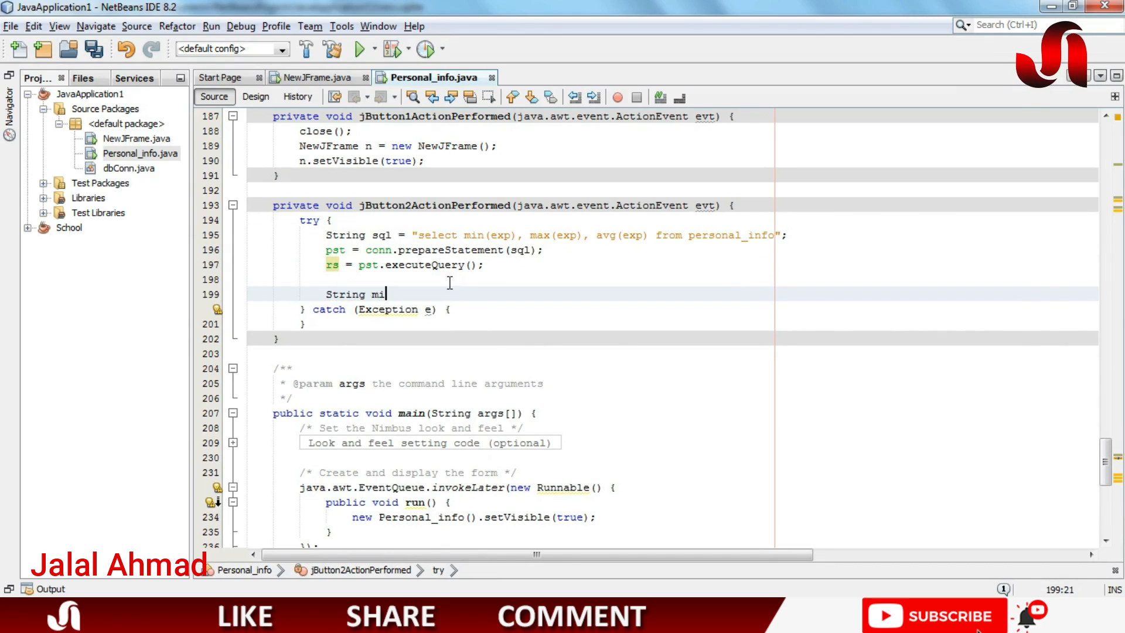
pyautogui.write('nexp =')
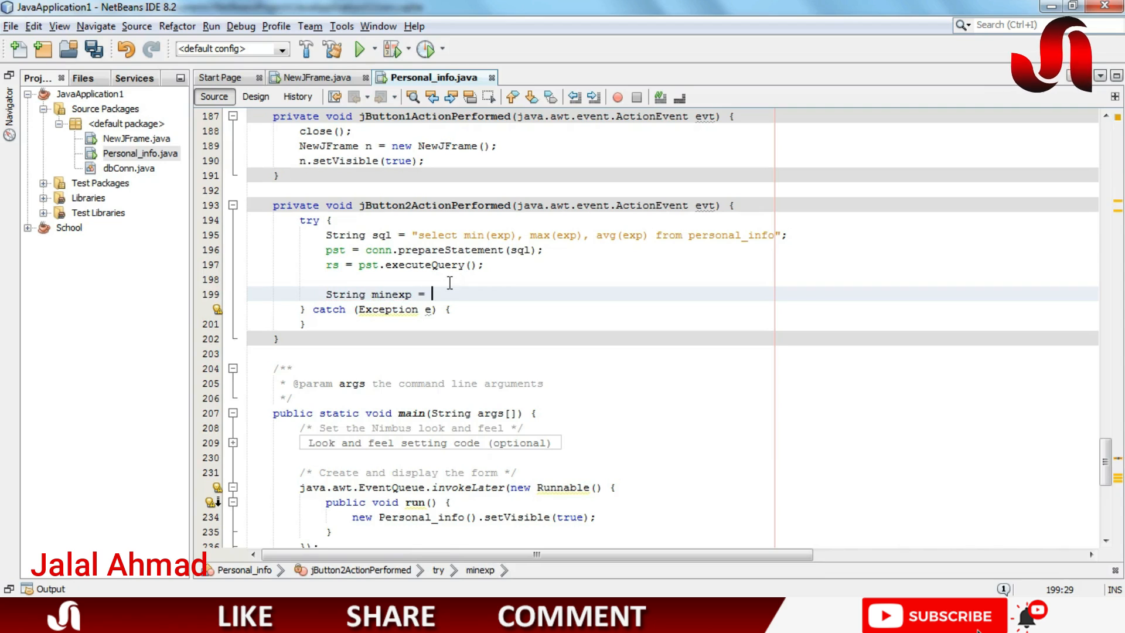
pyautogui.write('rs.getString("min(exp')
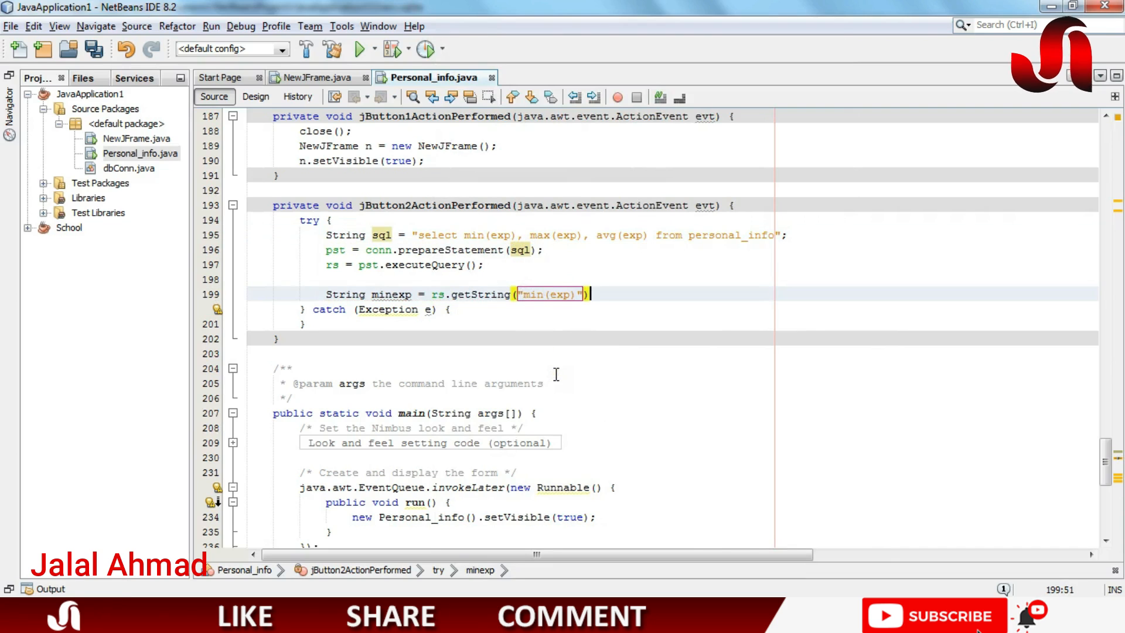
pyautogui.press('enter')
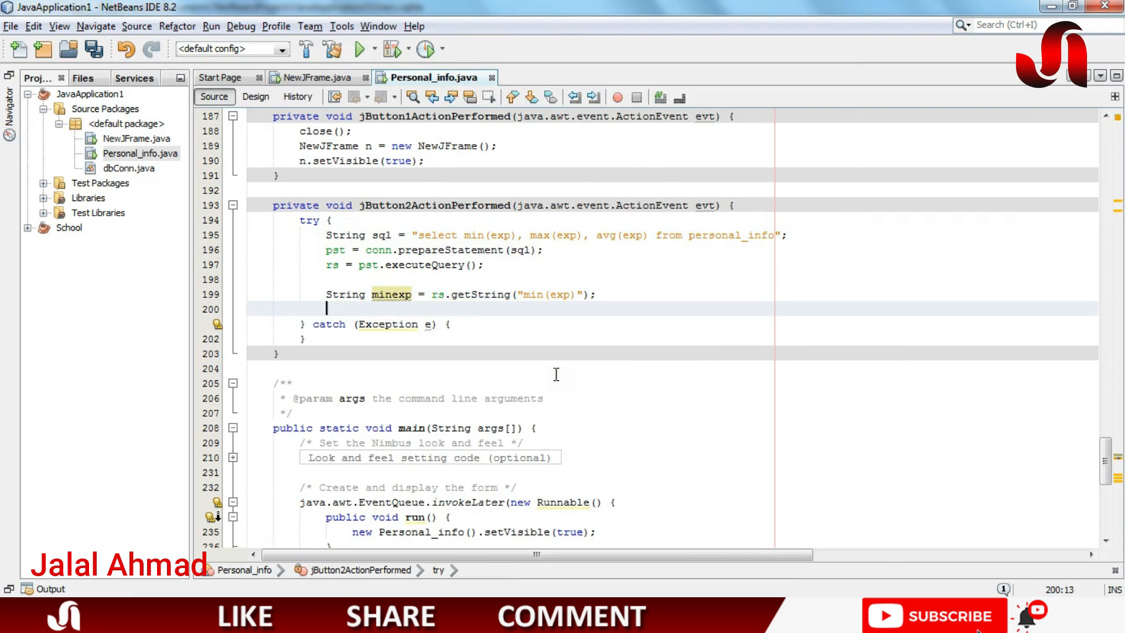
pyautogui.moveTo(483, 291)
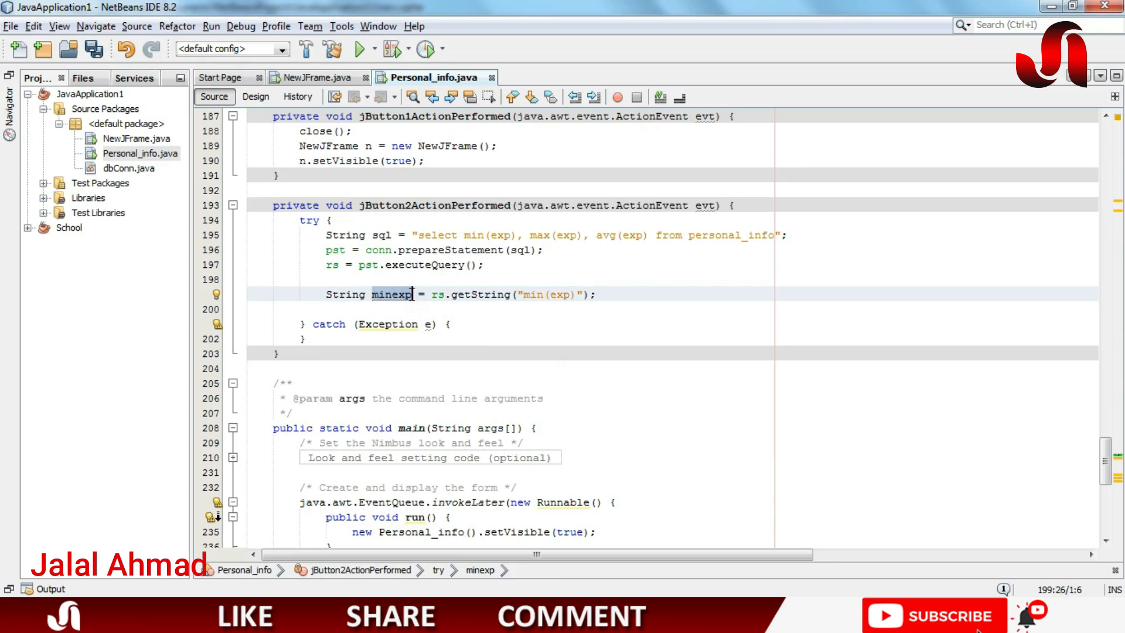
pyautogui.moveTo(256, 98)
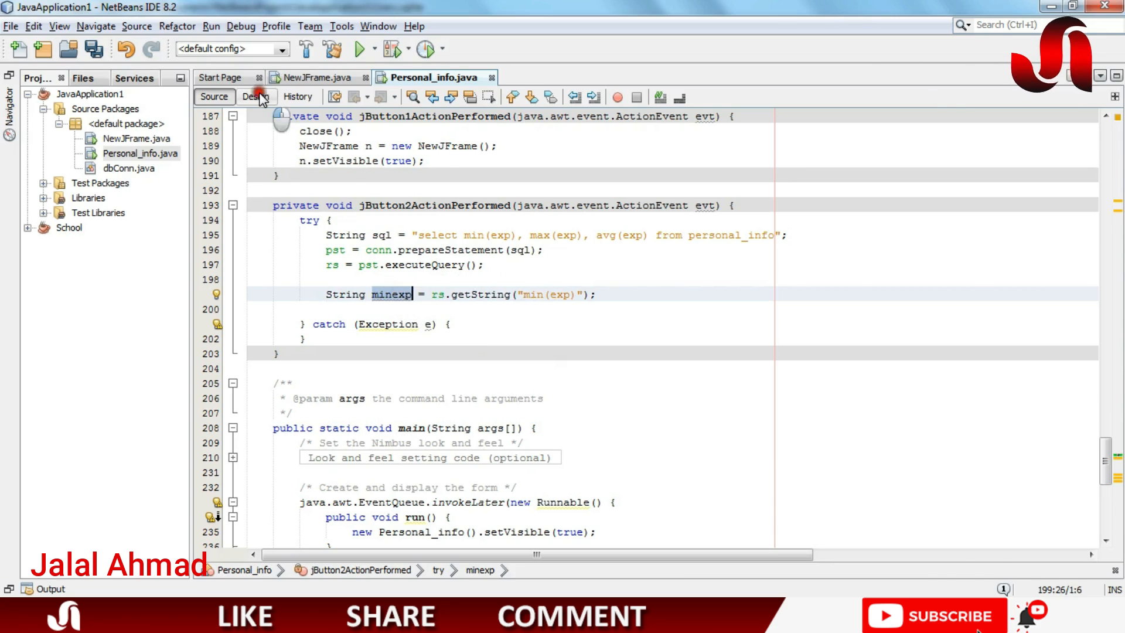
# Check in the design view that the MIN value label's variable is min_exp
pyautogui.click(257, 97)
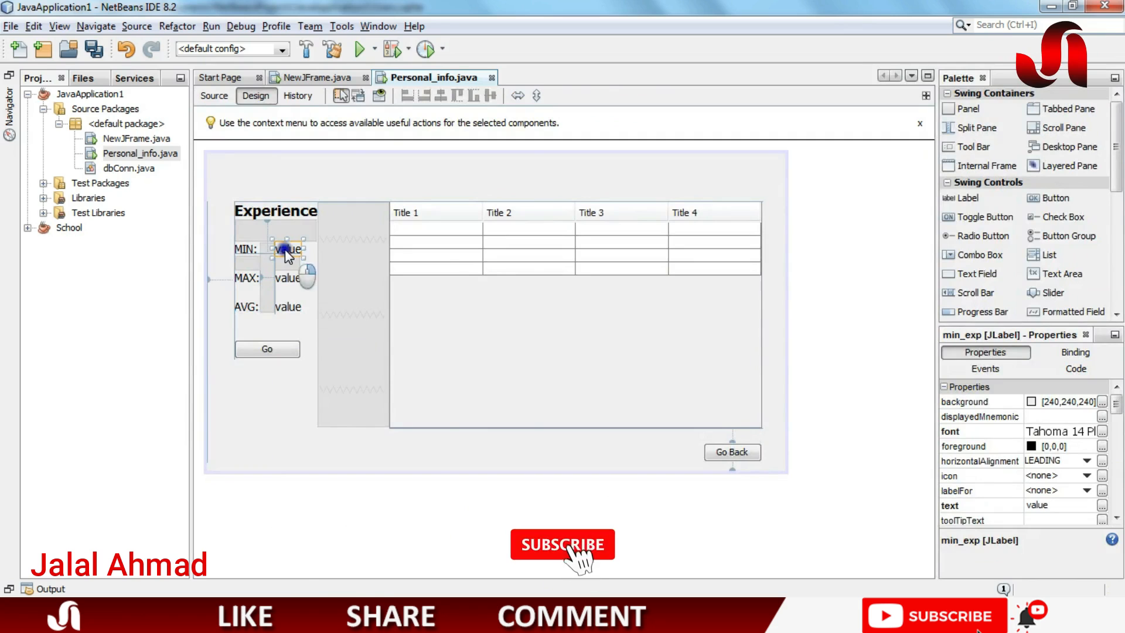
pyautogui.rightClick(289, 248)
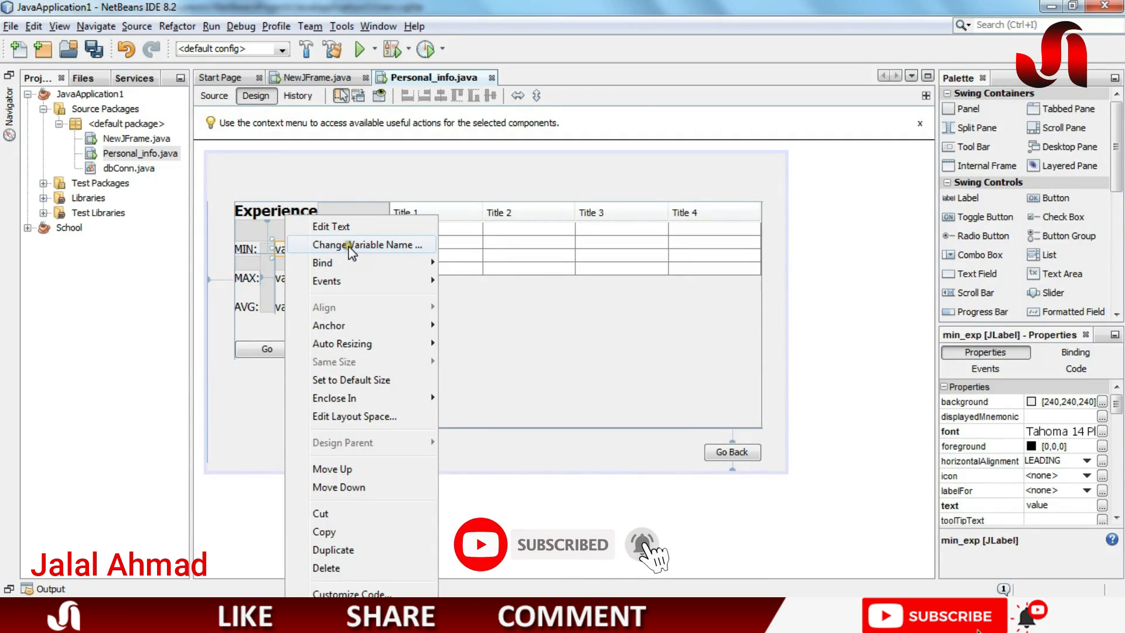
pyautogui.click(362, 245)
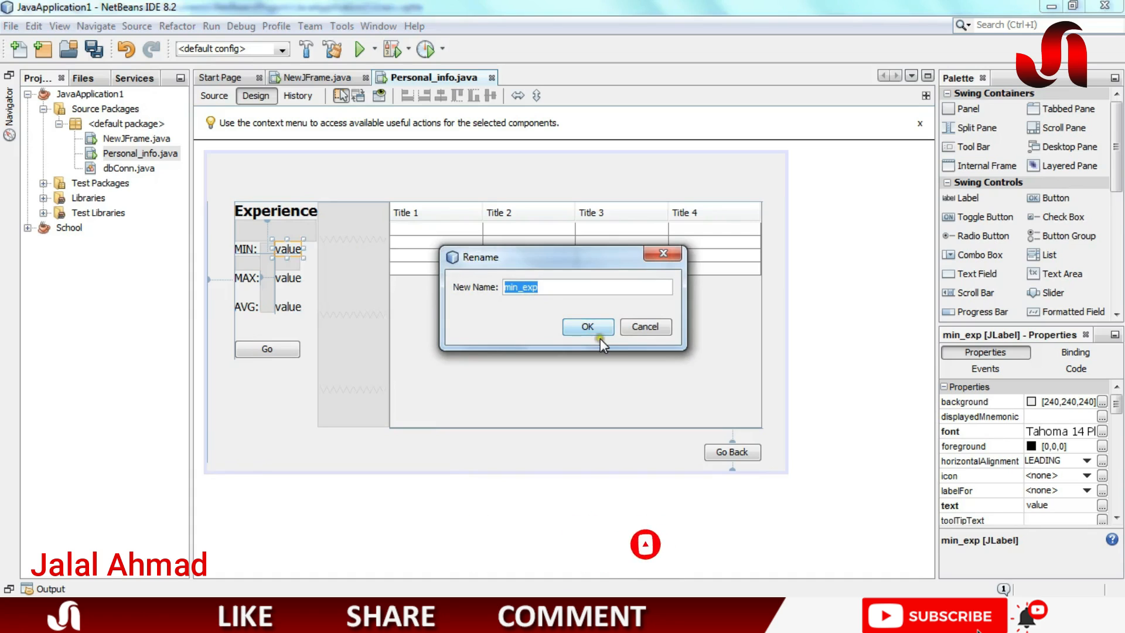
pyautogui.click(587, 326)
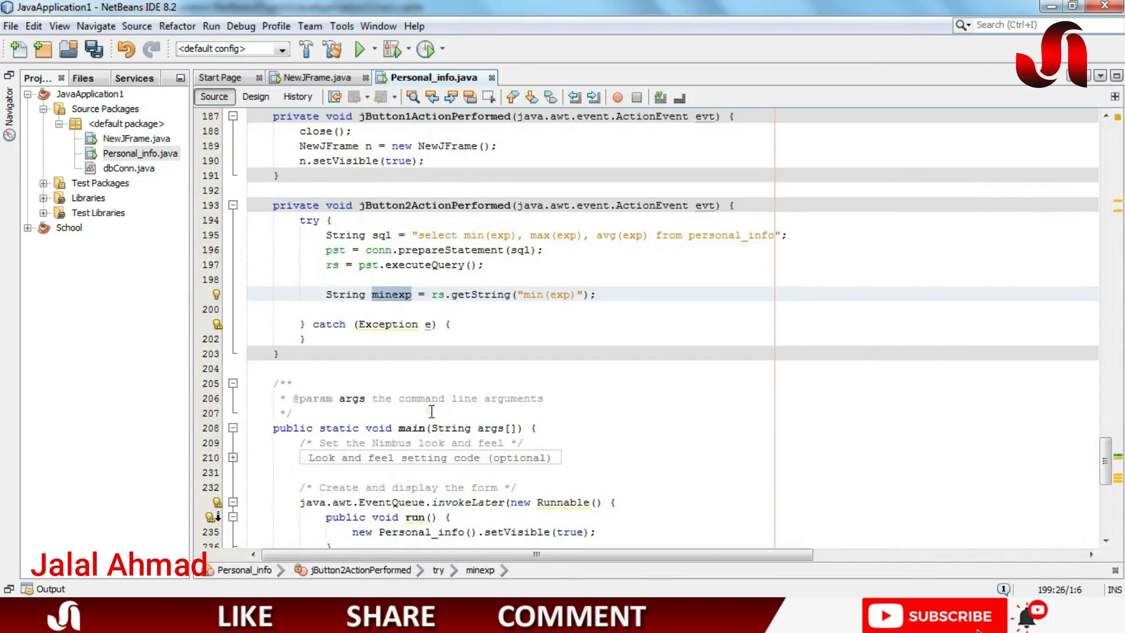
# Write min_exp.setText(minexp); and duplicate the code pair twice for the other labels
pyautogui.write('m')
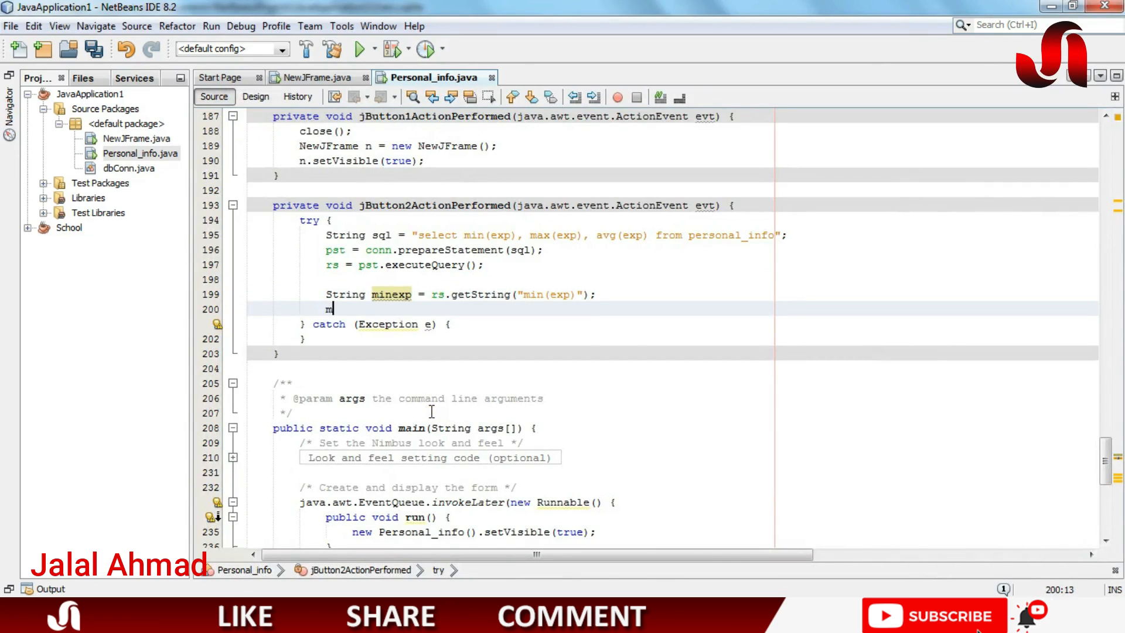
pyautogui.write('in_exp')
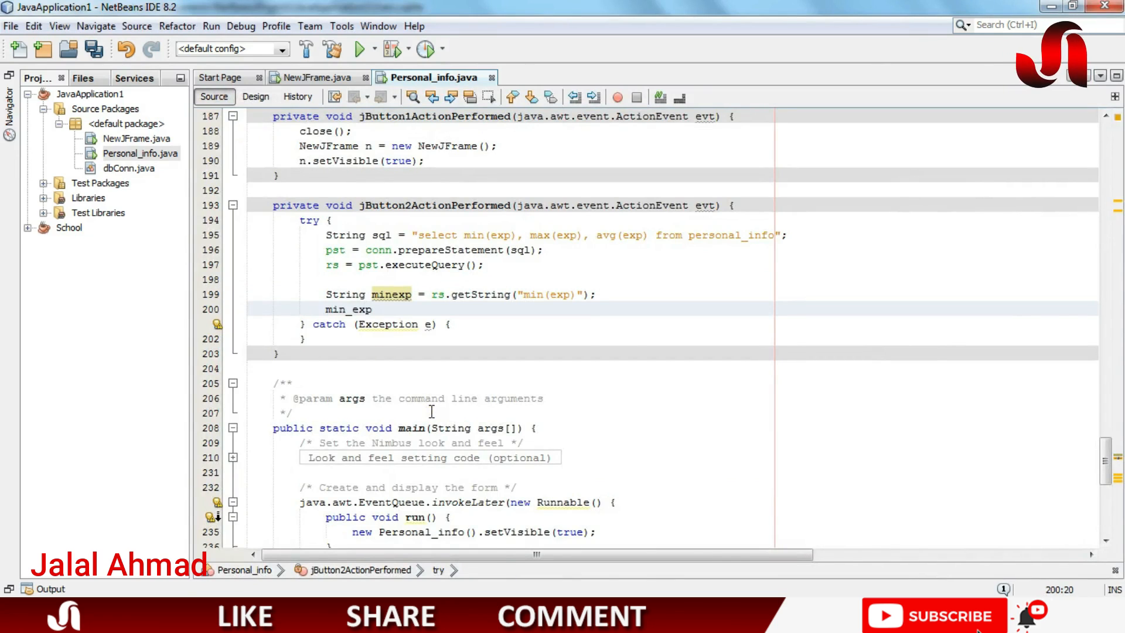
pyautogui.write('.sett')
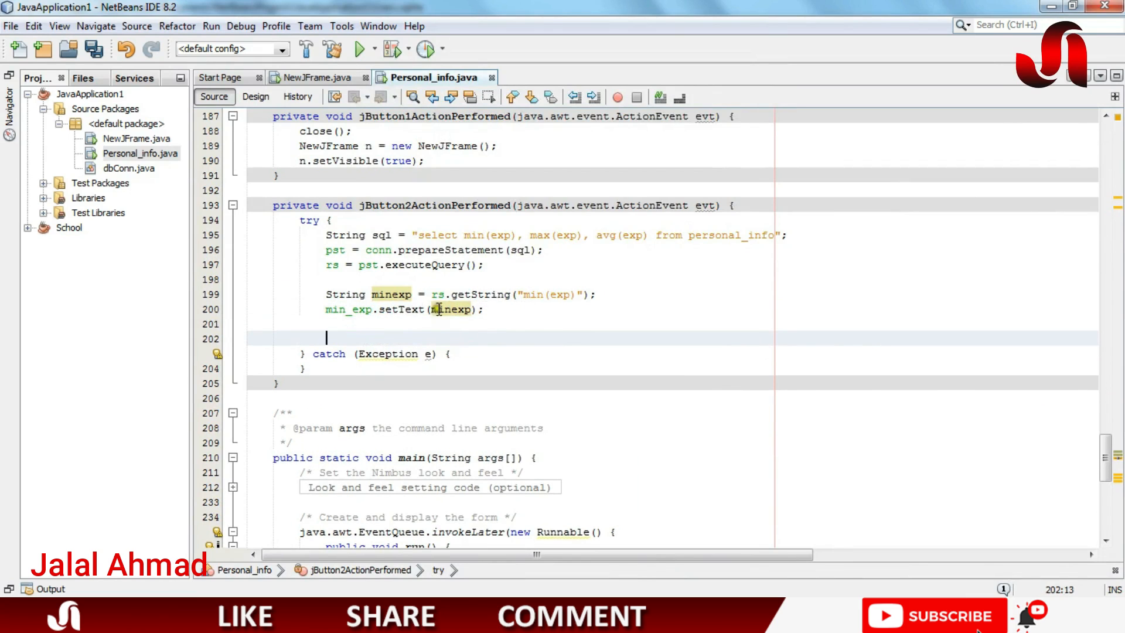
pyautogui.click(502, 308)
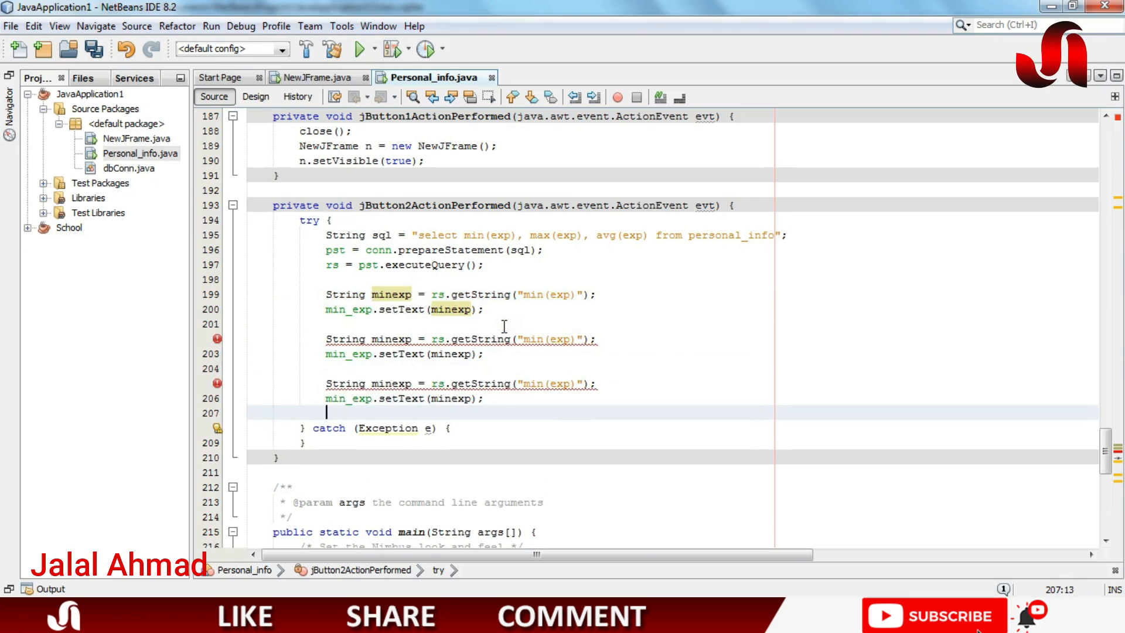
pyautogui.moveTo(393, 338)
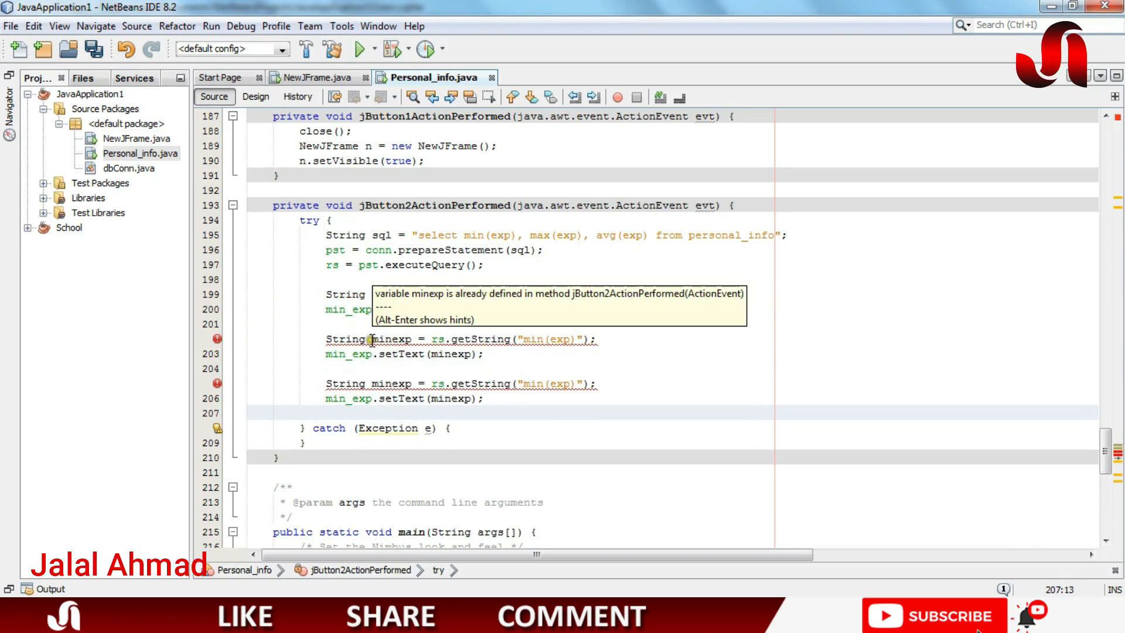
pyautogui.click(255, 96)
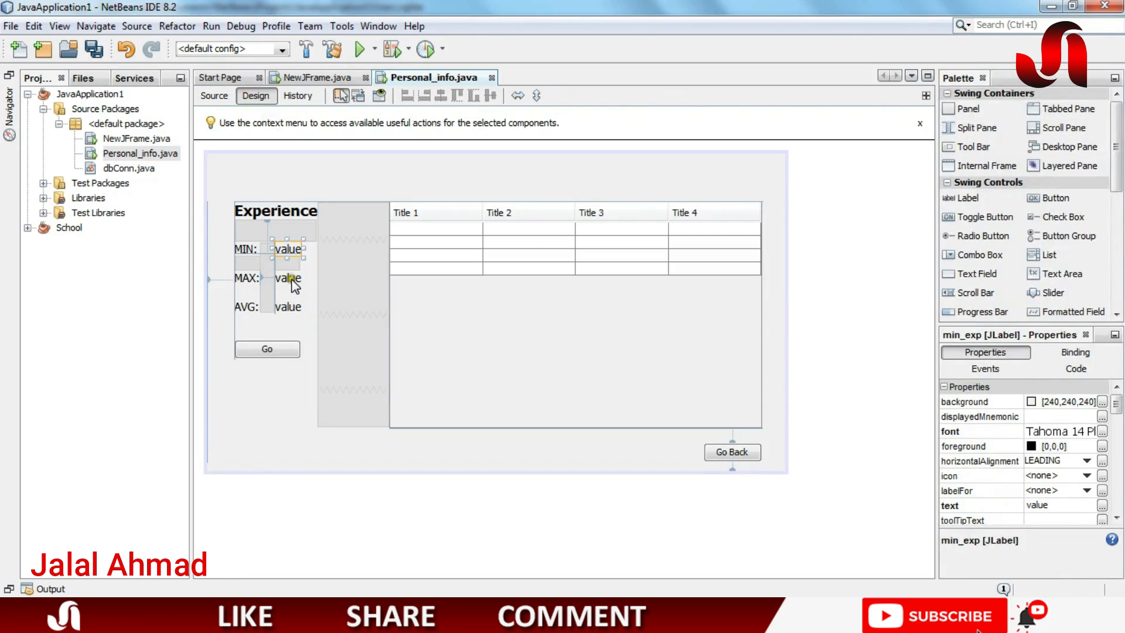
# Rename the MAX value label's variable to max_exp and make the second copy call max_exp.setText
pyautogui.rightClick(287, 279)
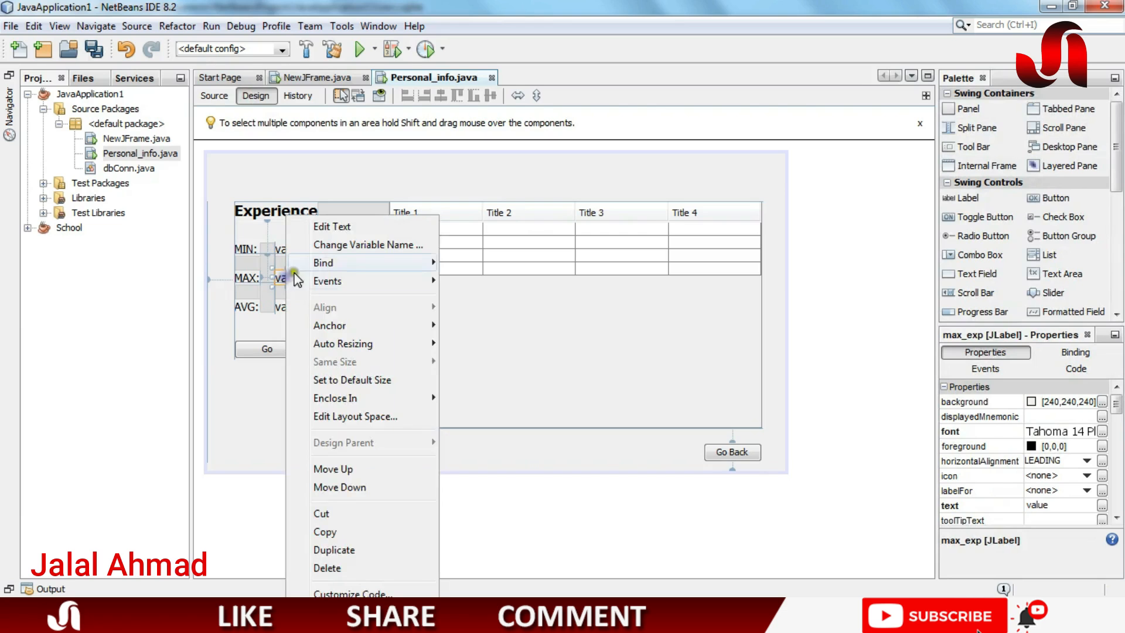
pyautogui.click(368, 245)
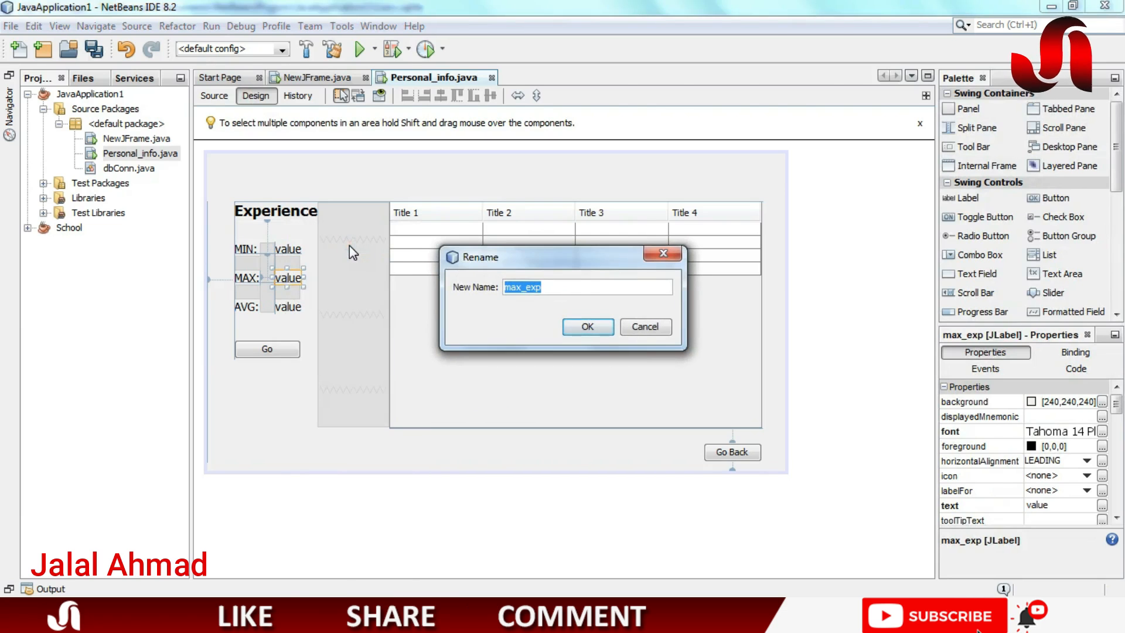
pyautogui.click(587, 327)
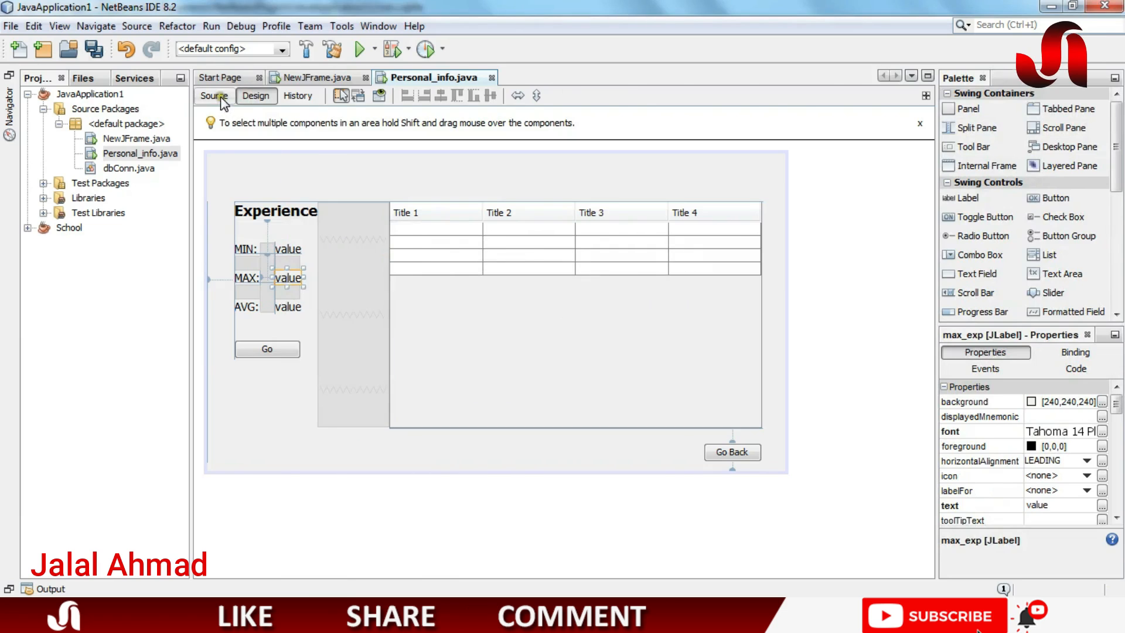
pyautogui.click(213, 96)
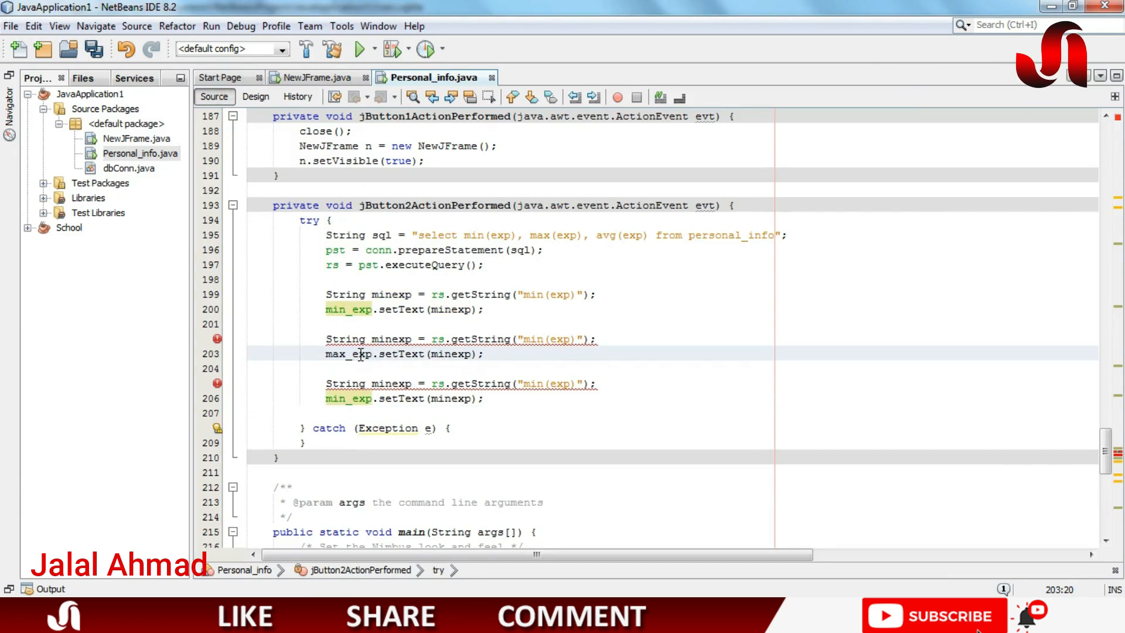
pyautogui.click(255, 95)
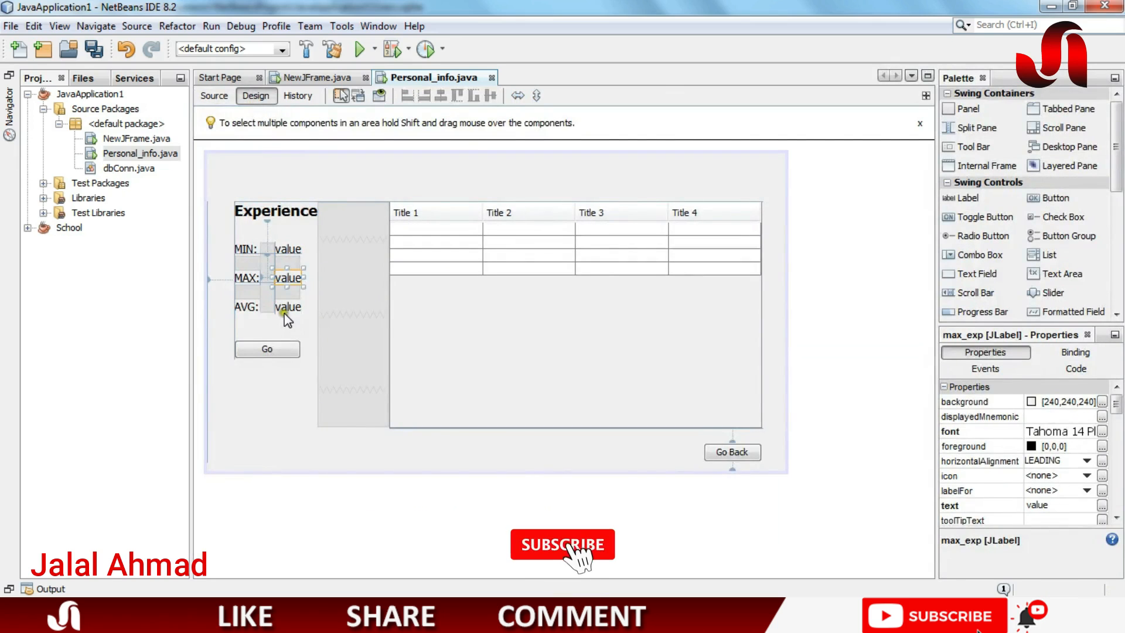
# Rename the AVG value label's variable to avg_exp and return to the source for the third copy
pyautogui.rightClick(287, 307)
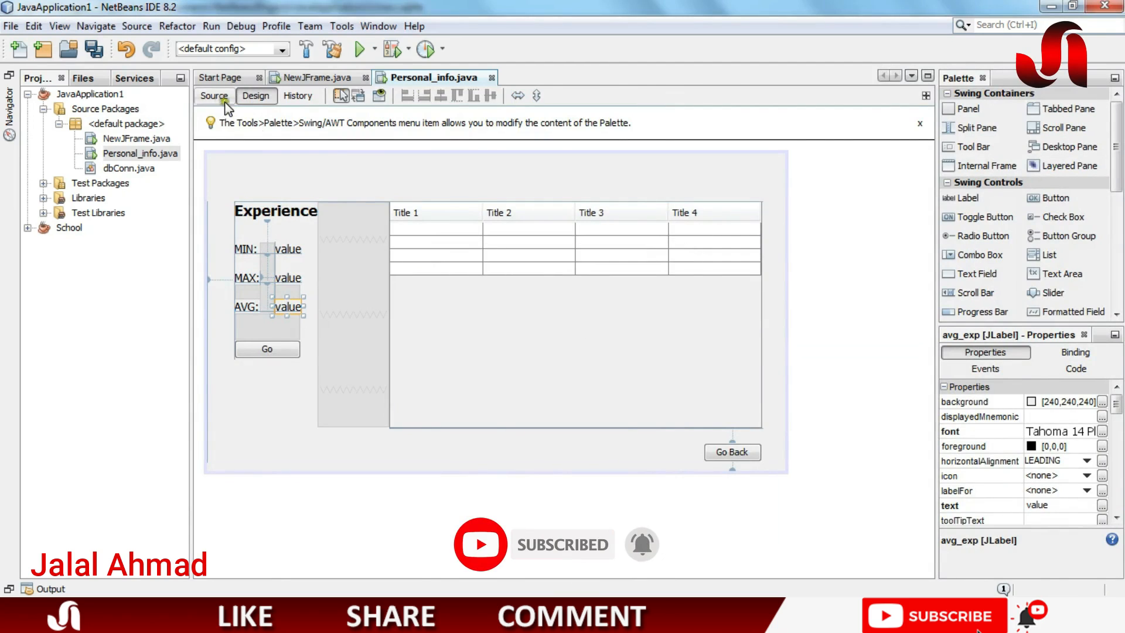
pyautogui.click(213, 96)
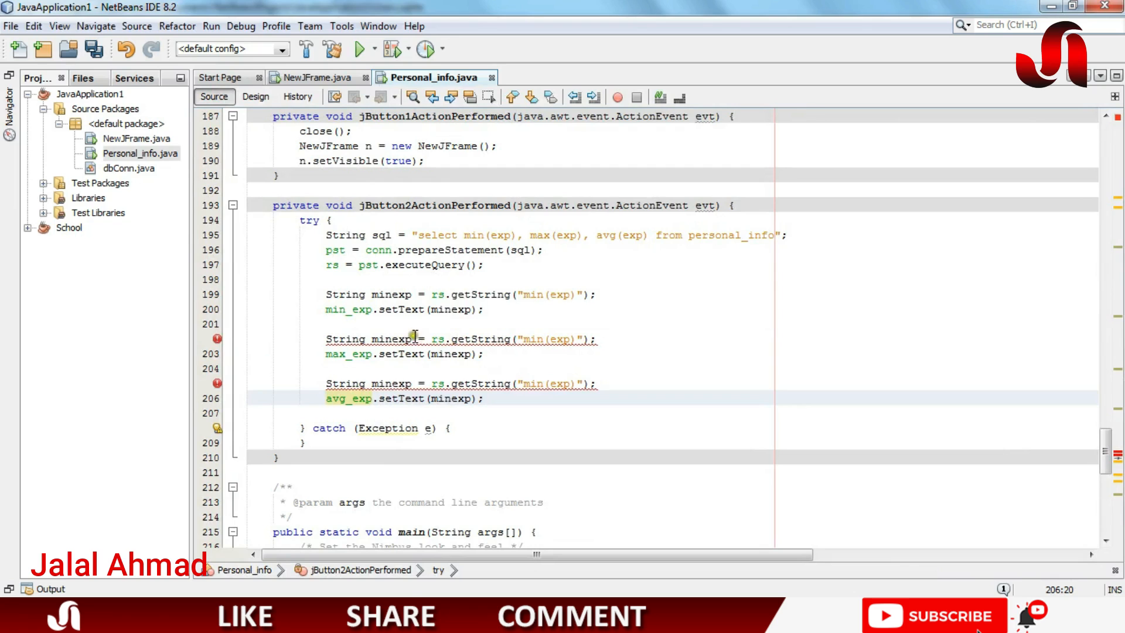
# Rename the duplicate variables to maxexp and avgexp, reading max(exp) and avg(exp), and pass each to its setText call
pyautogui.doubleClick(394, 339)
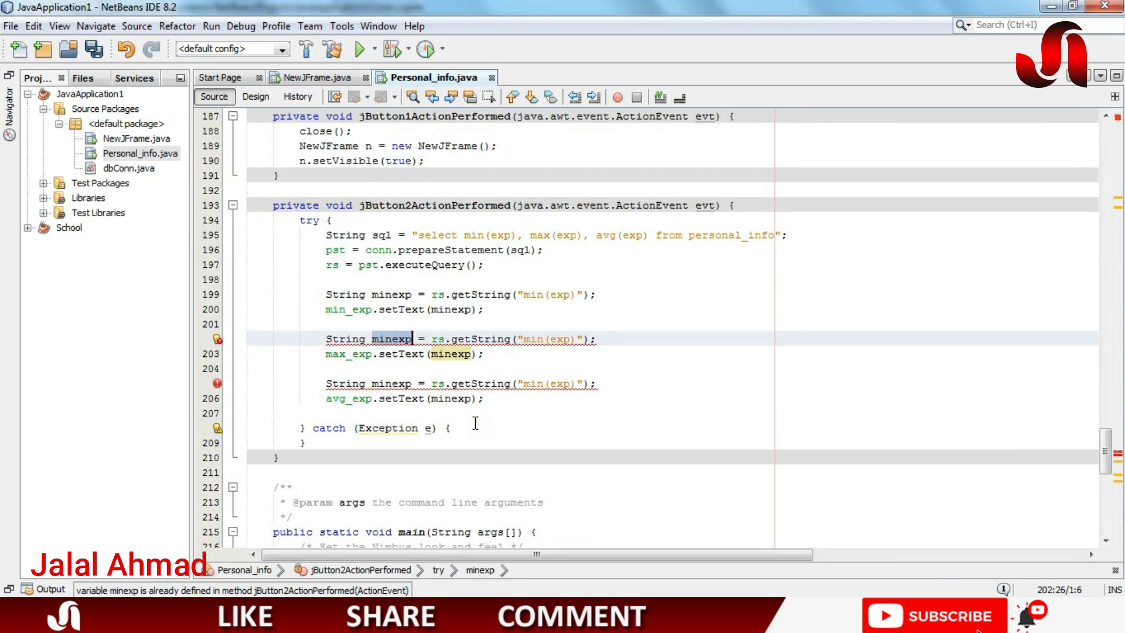
pyautogui.click(384, 338)
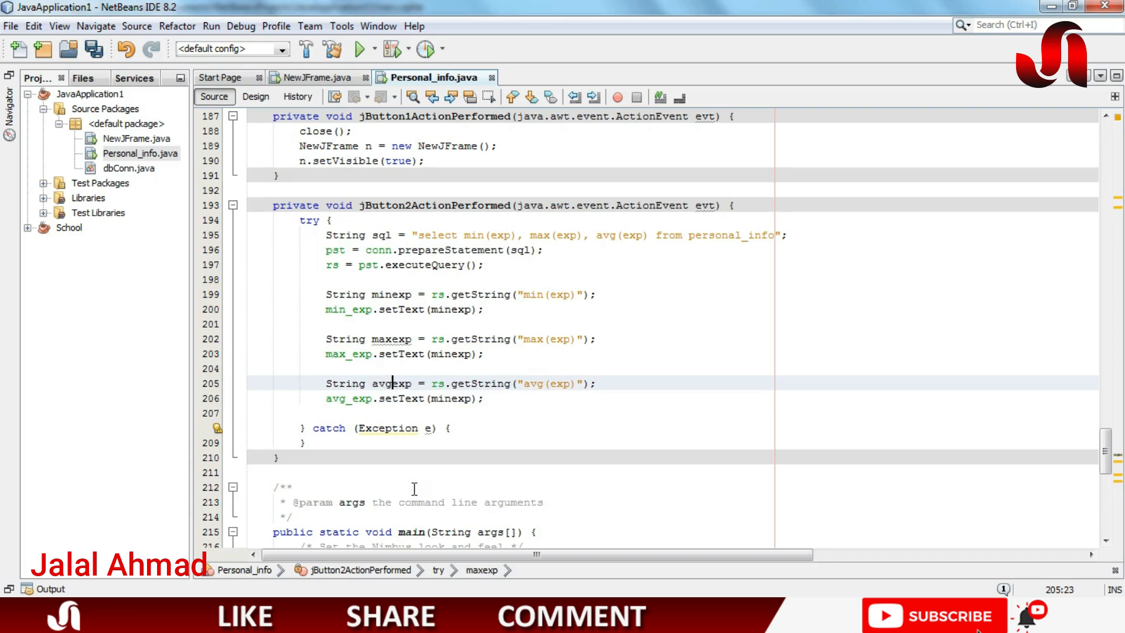
pyautogui.doubleClick(390, 383)
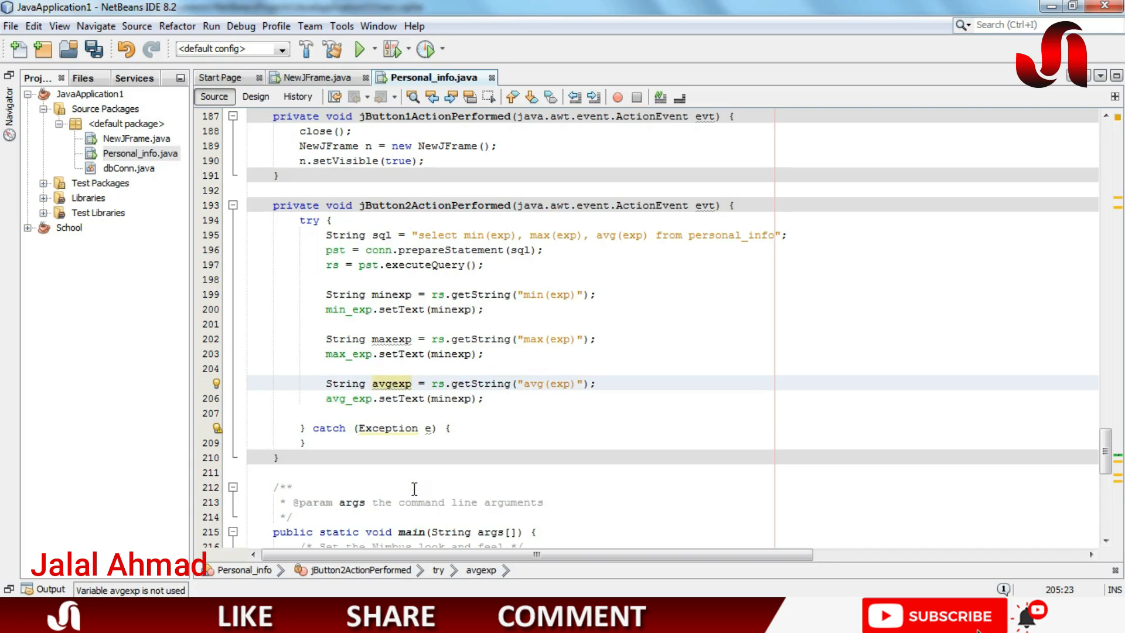
pyautogui.click(392, 338)
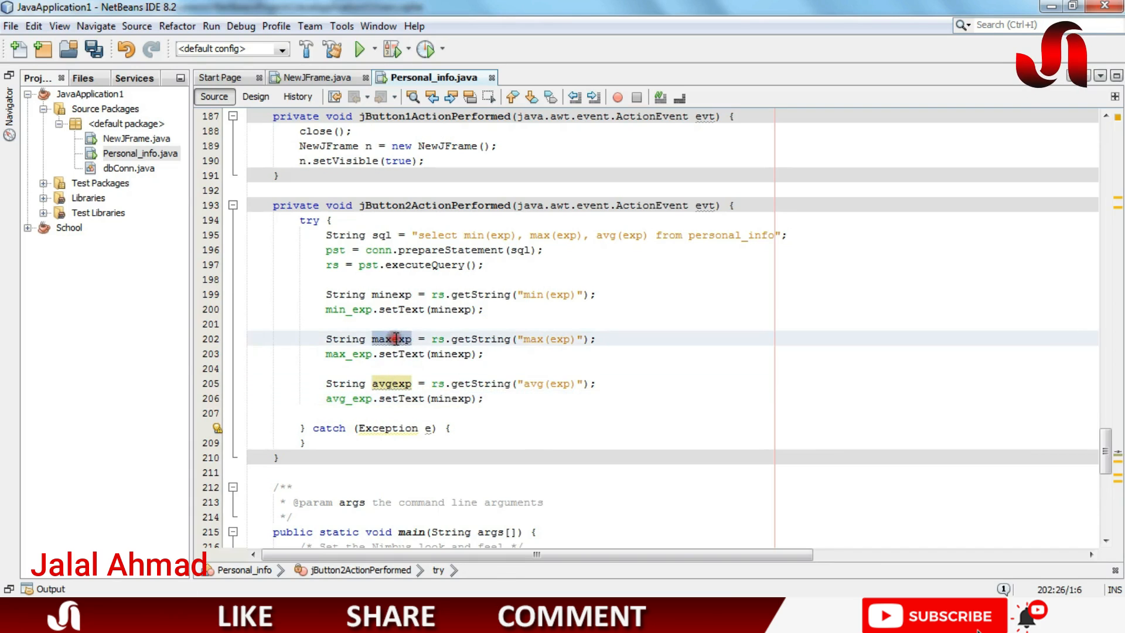
pyautogui.click(450, 354)
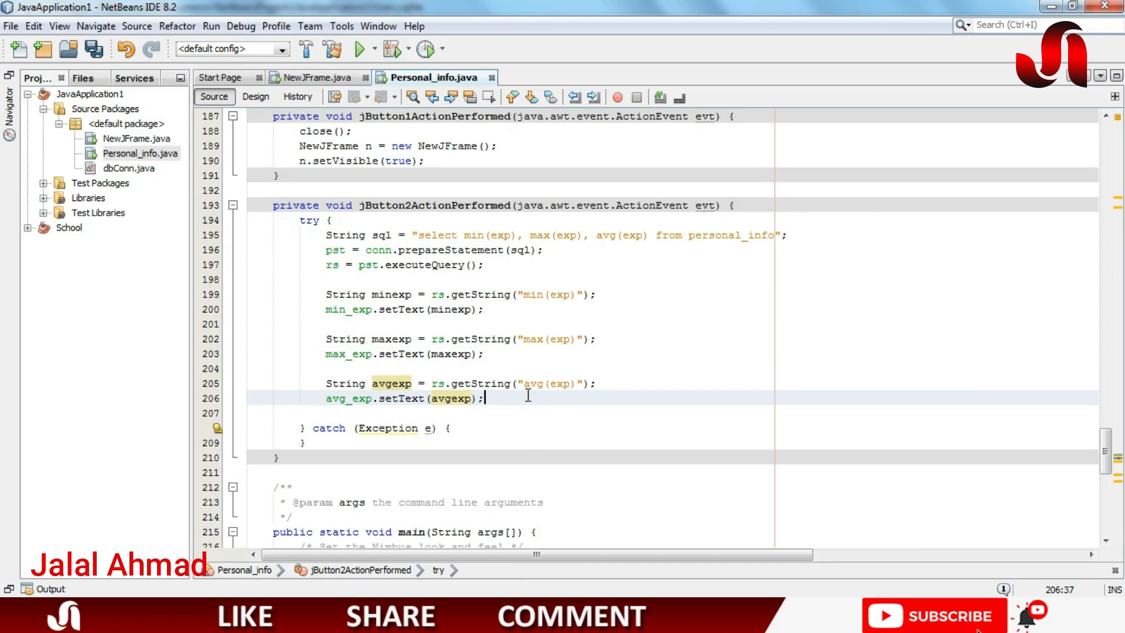
# Run Personal_info, press Go to fill MIN 2, MAX 8, AVG 5.0, and verify against Ahmad's minimum exp of 2
pyautogui.rightClick(528, 398)
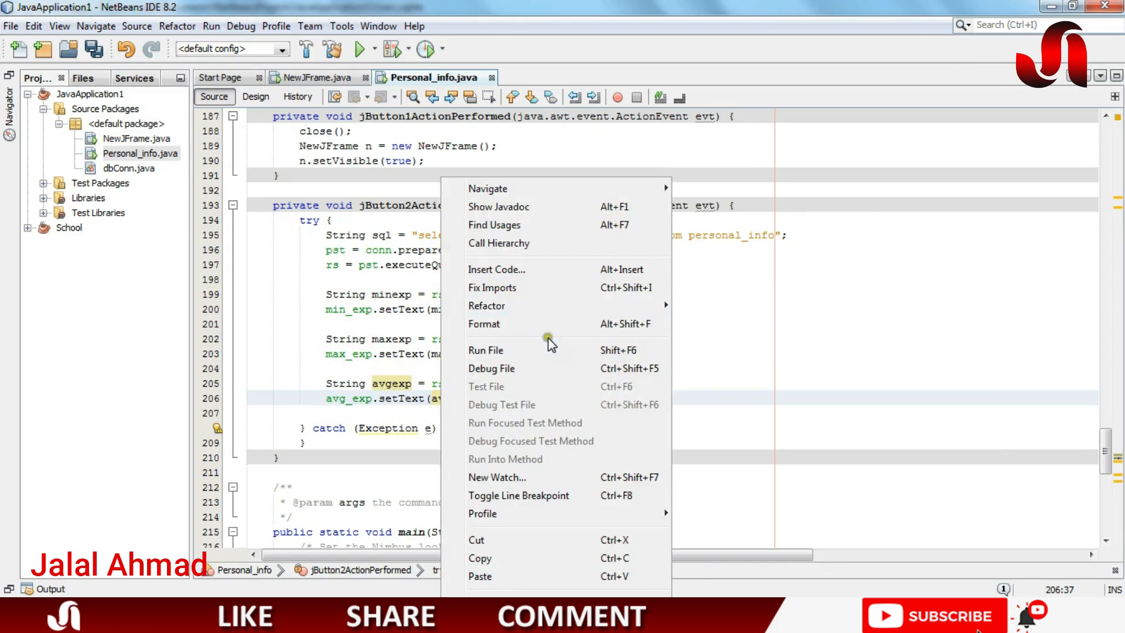
pyautogui.click(485, 351)
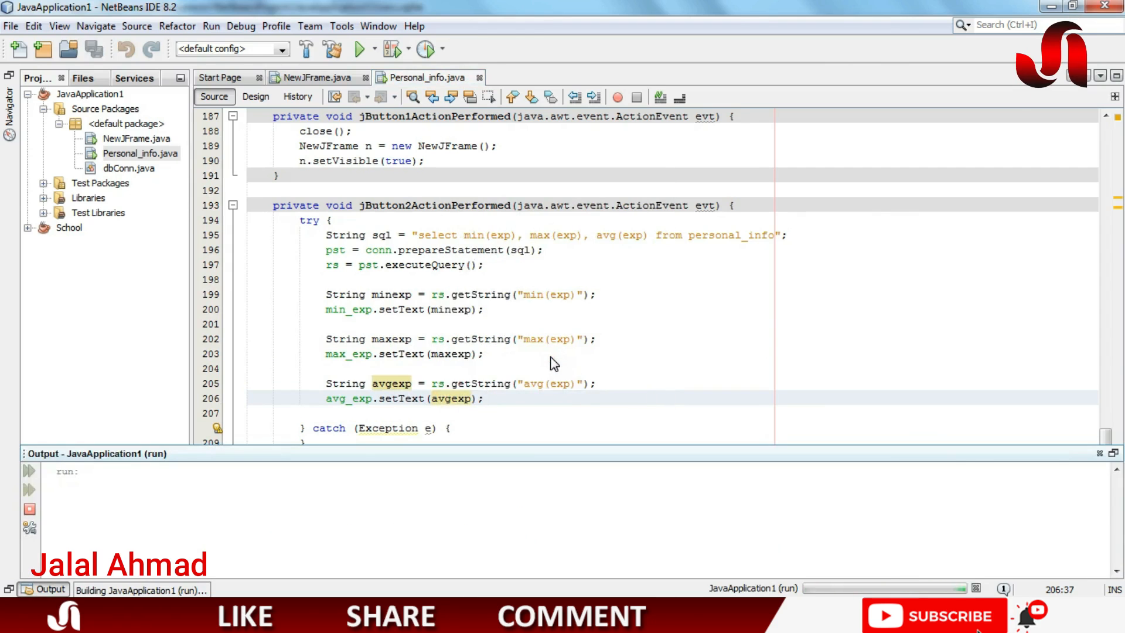
pyautogui.click(361, 48)
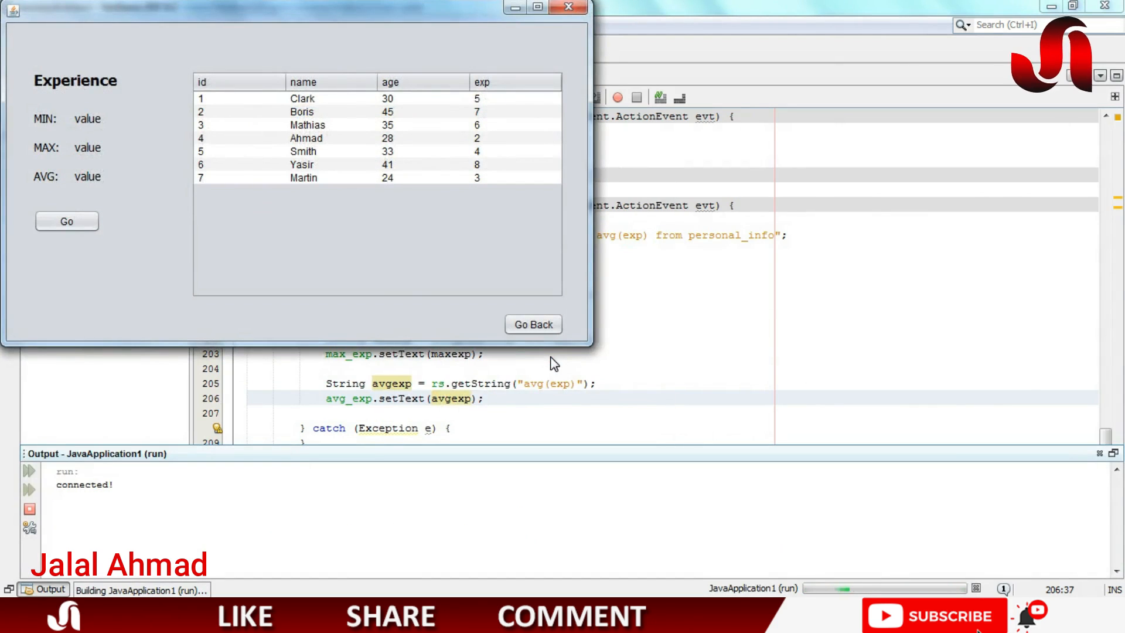
pyautogui.click(66, 221)
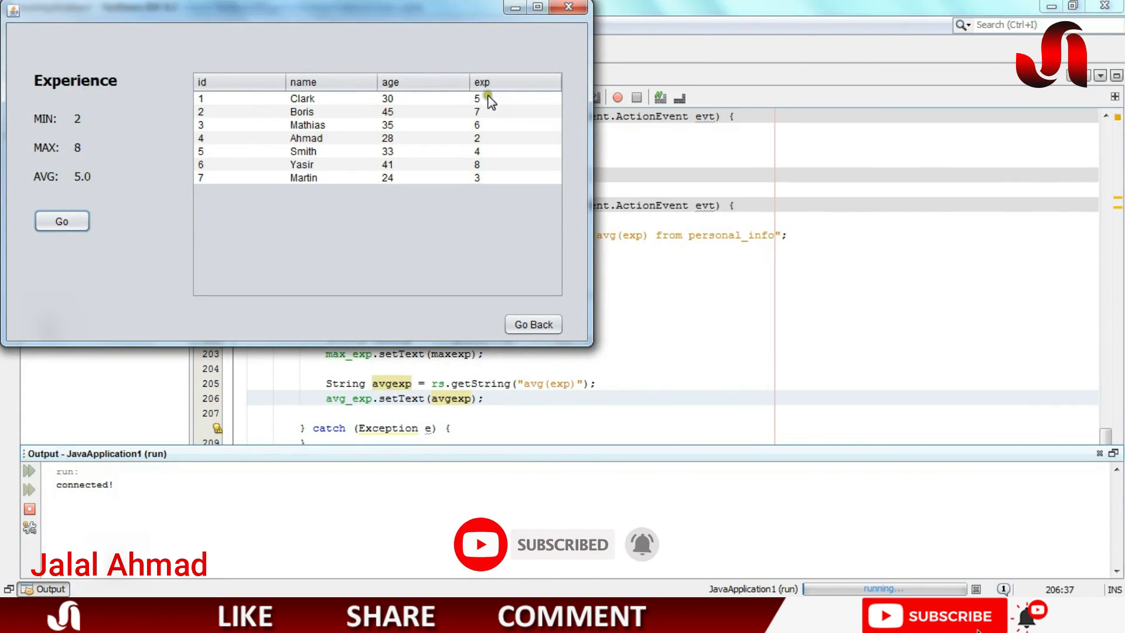
pyautogui.click(477, 138)
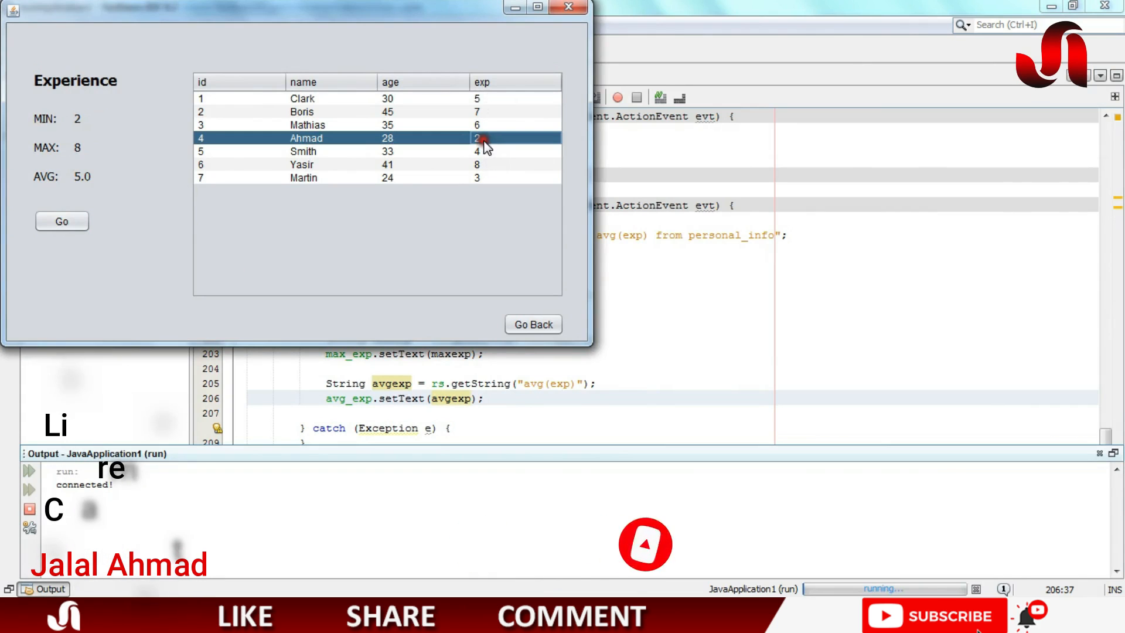
pyautogui.moveTo(482, 106)
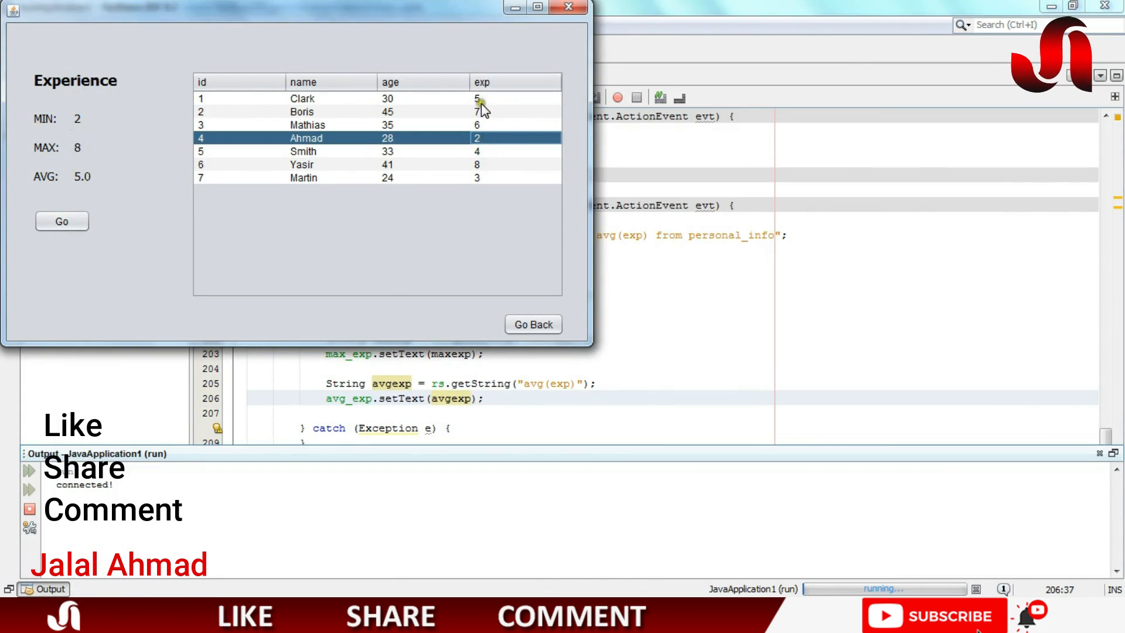